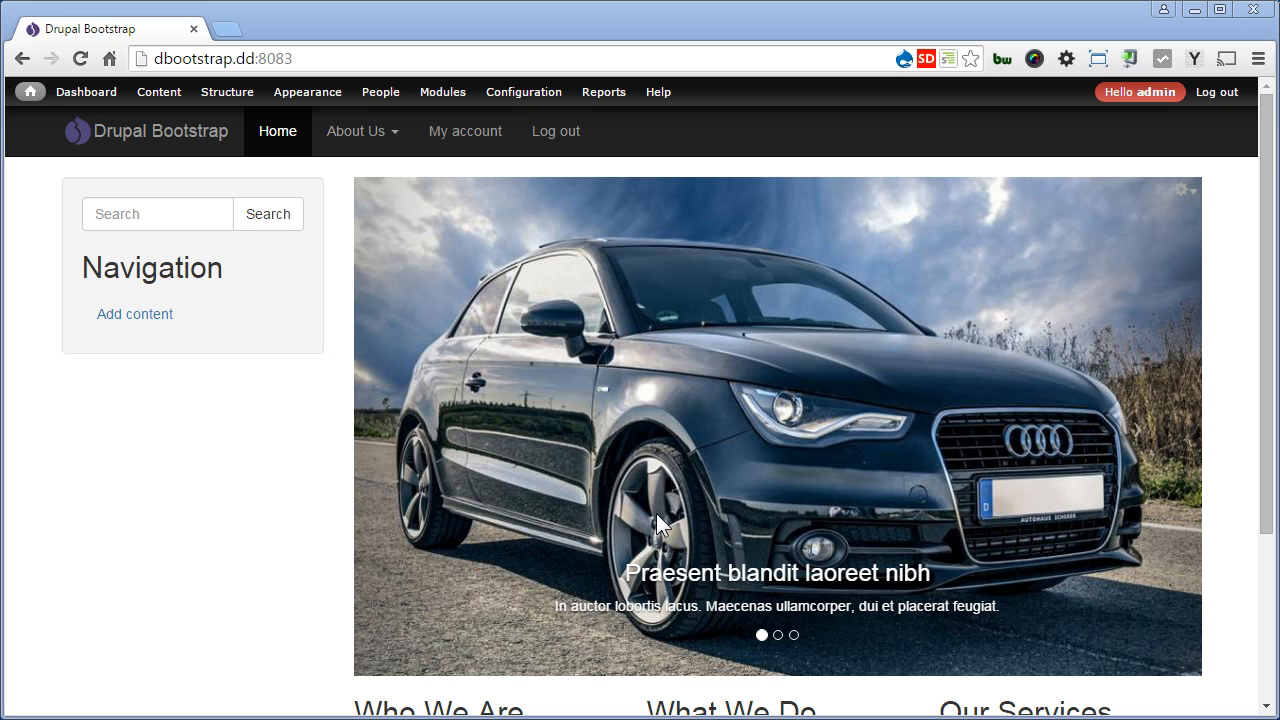
Open the Article content type for editing via Structure > Content types
{"action": "left_click", "coordinate": [227, 91]}
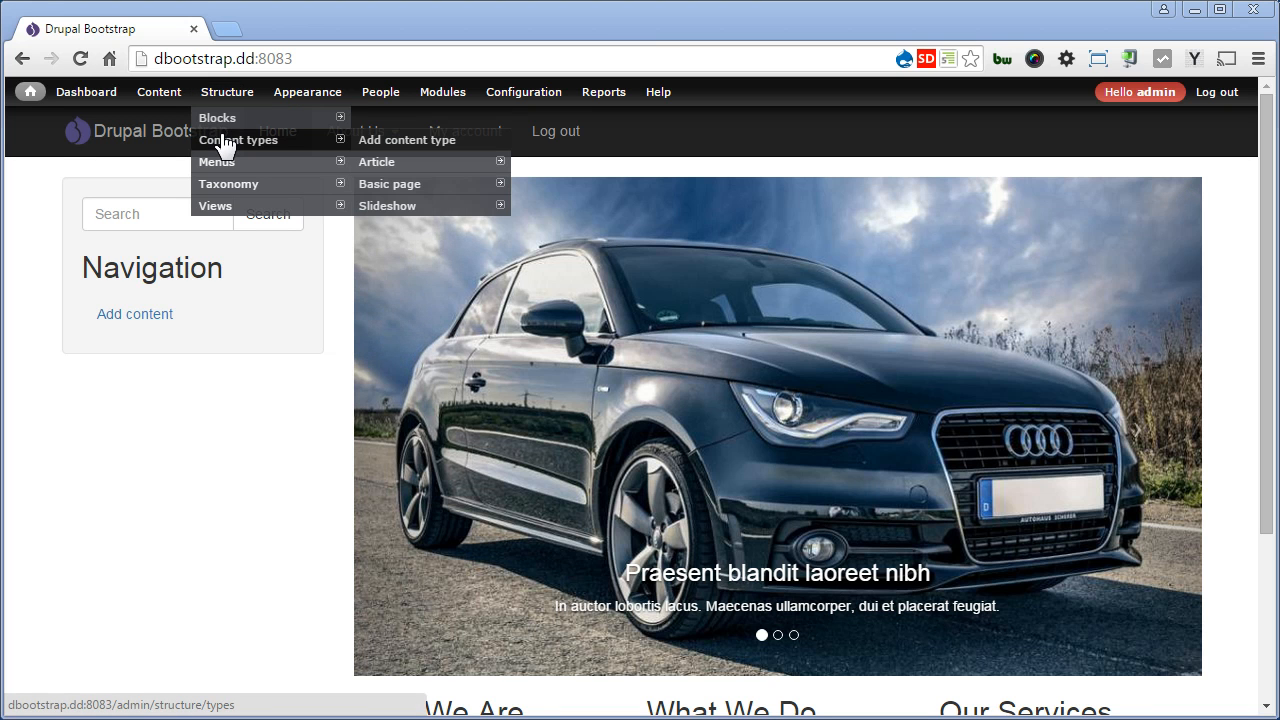
{"action": "mouse_move", "coordinate": [377, 161]}
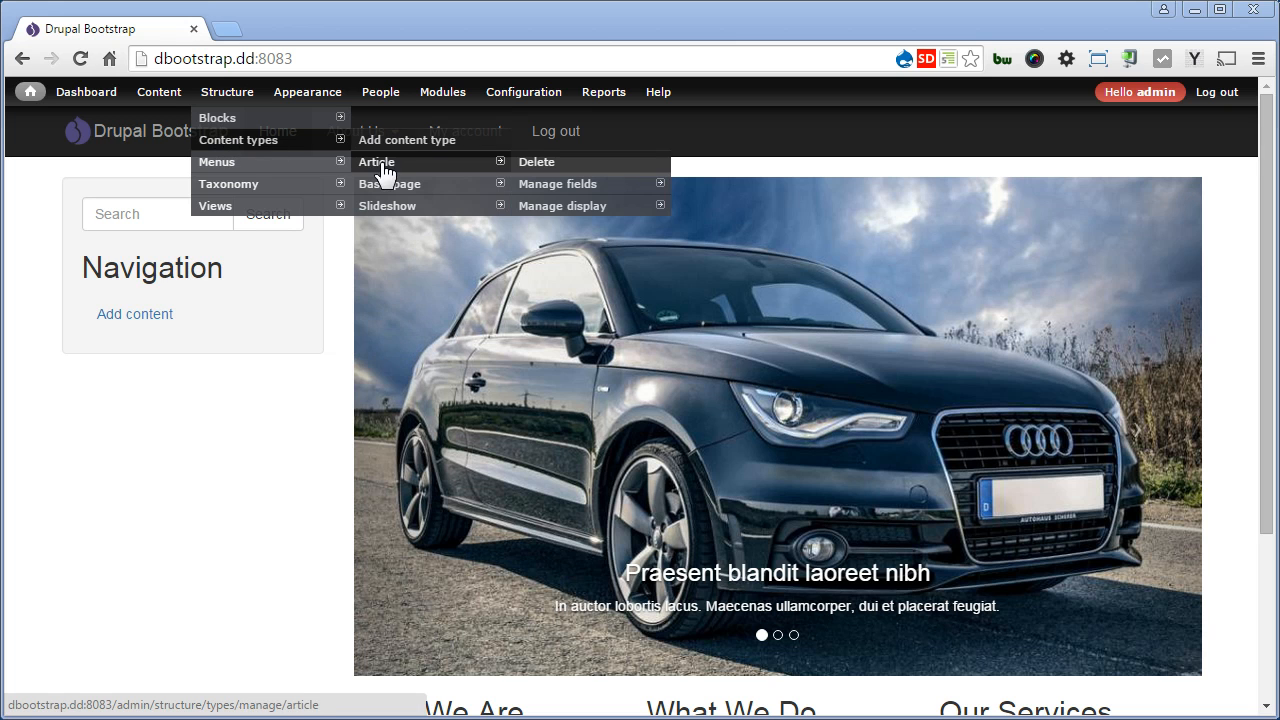
{"action": "left_click", "coordinate": [377, 161]}
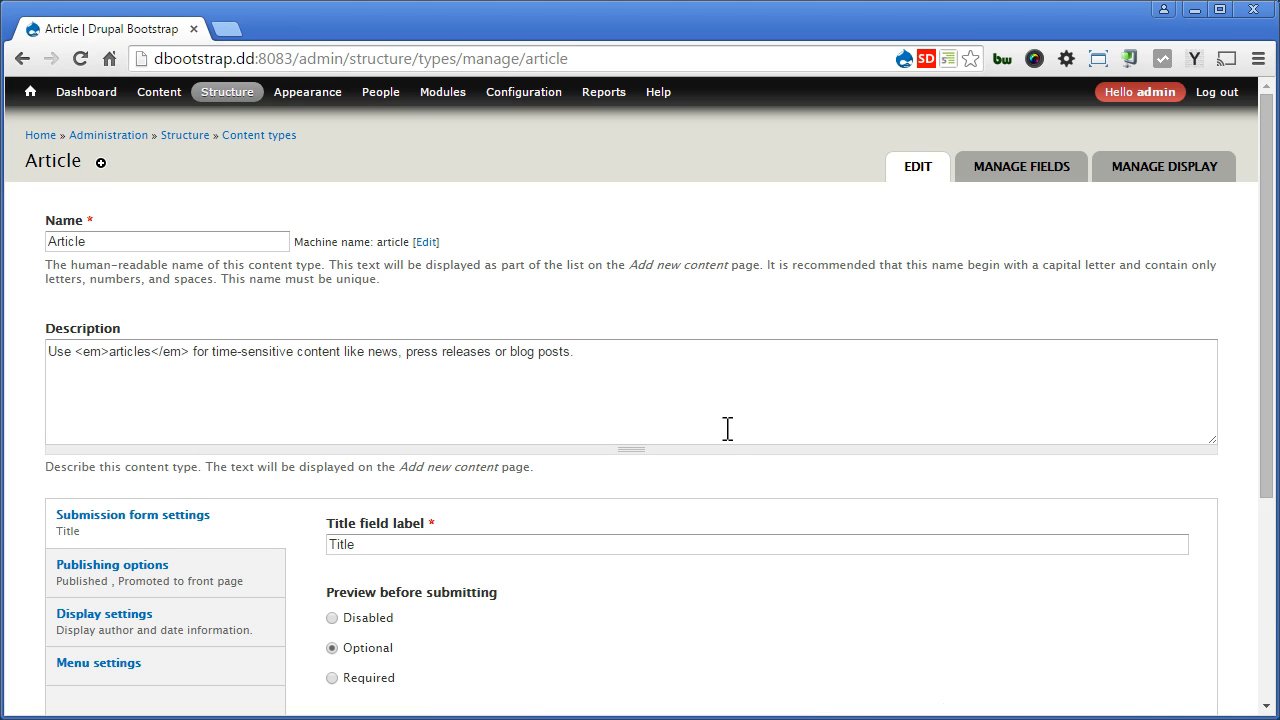
Turn off Promoted to front page and remove Main menu from the article's available menus
{"action": "scroll", "scroll_direction": "down", "scroll_amount": 3}
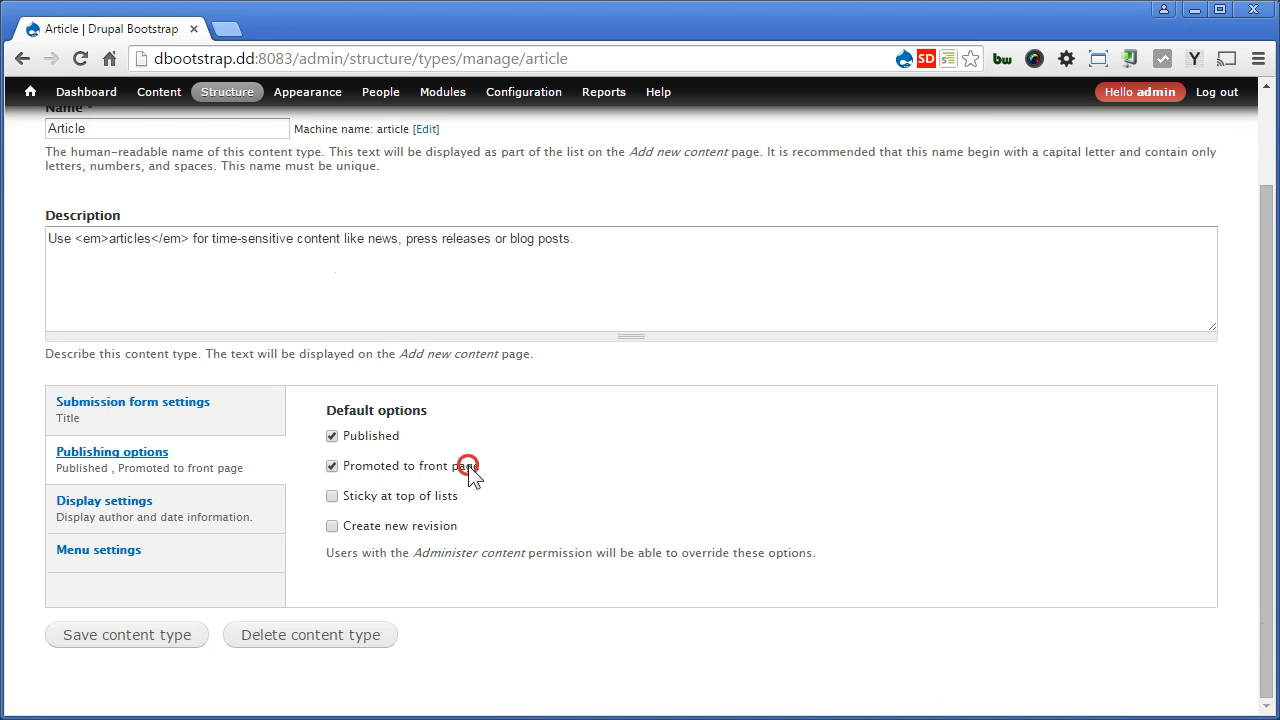
{"action": "left_click", "coordinate": [332, 466]}
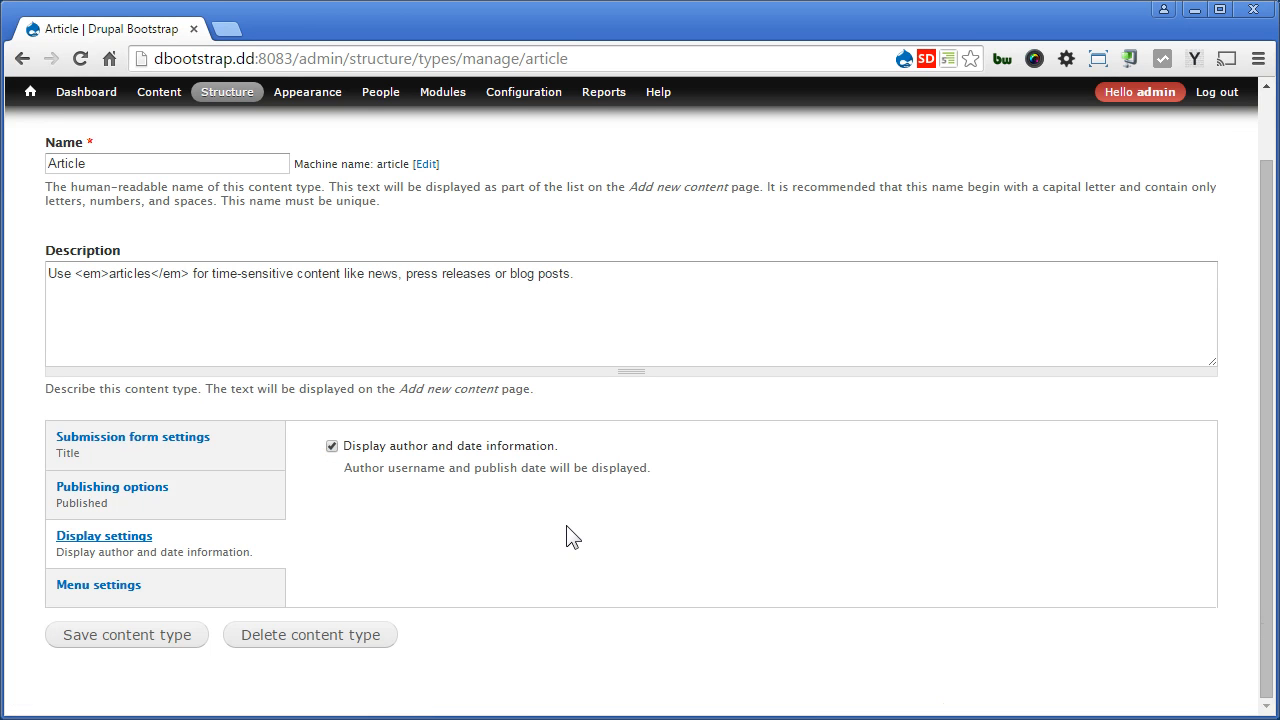
{"action": "left_click", "coordinate": [98, 585]}
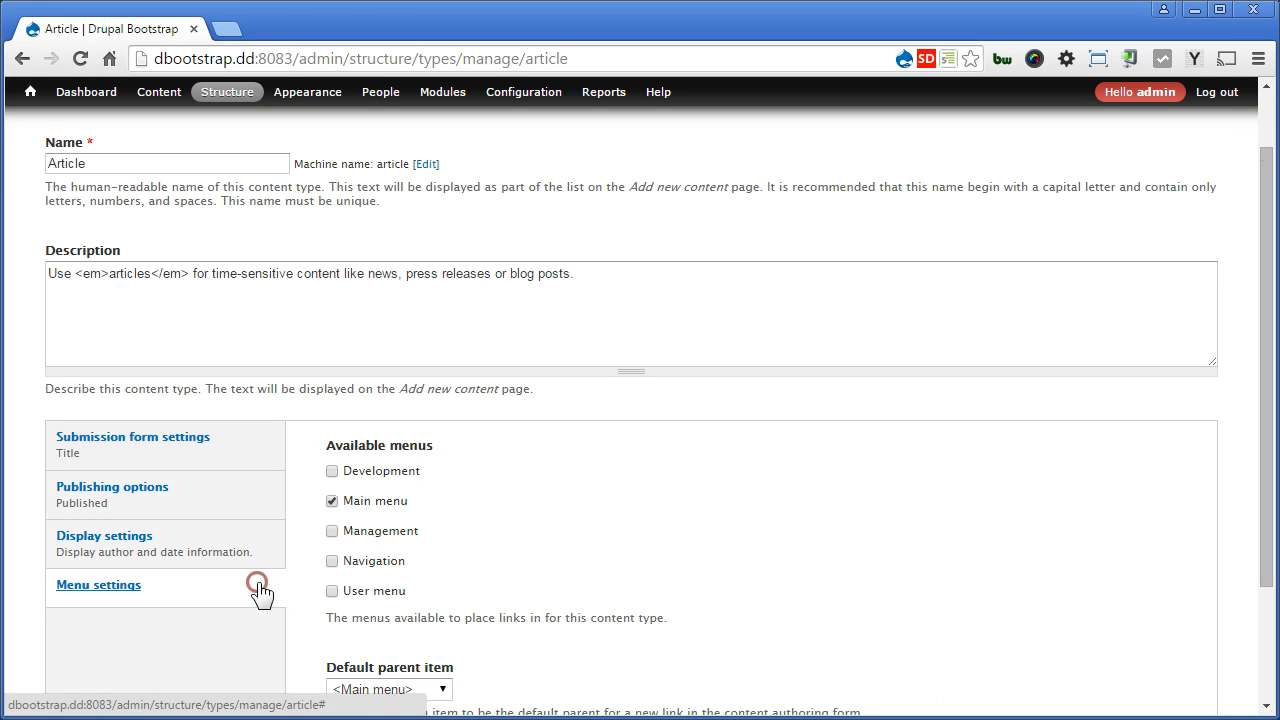
{"action": "mouse_move", "coordinate": [398, 517]}
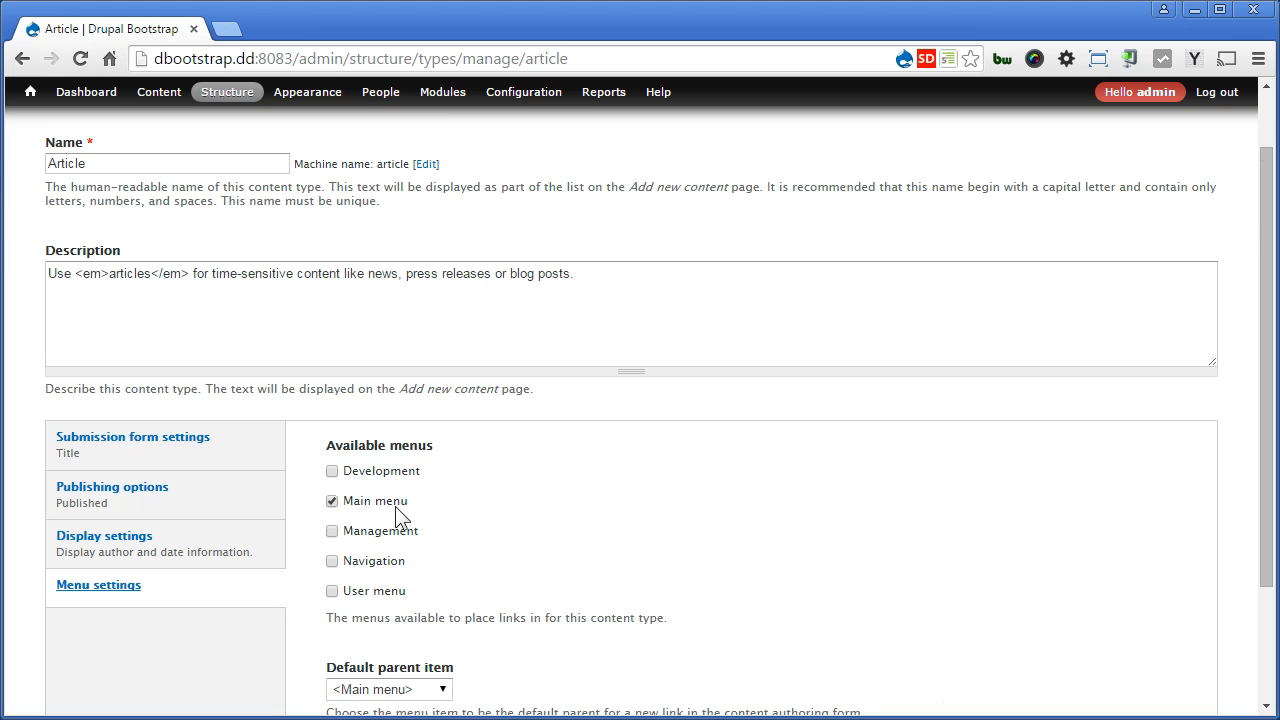
{"action": "left_click", "coordinate": [332, 501]}
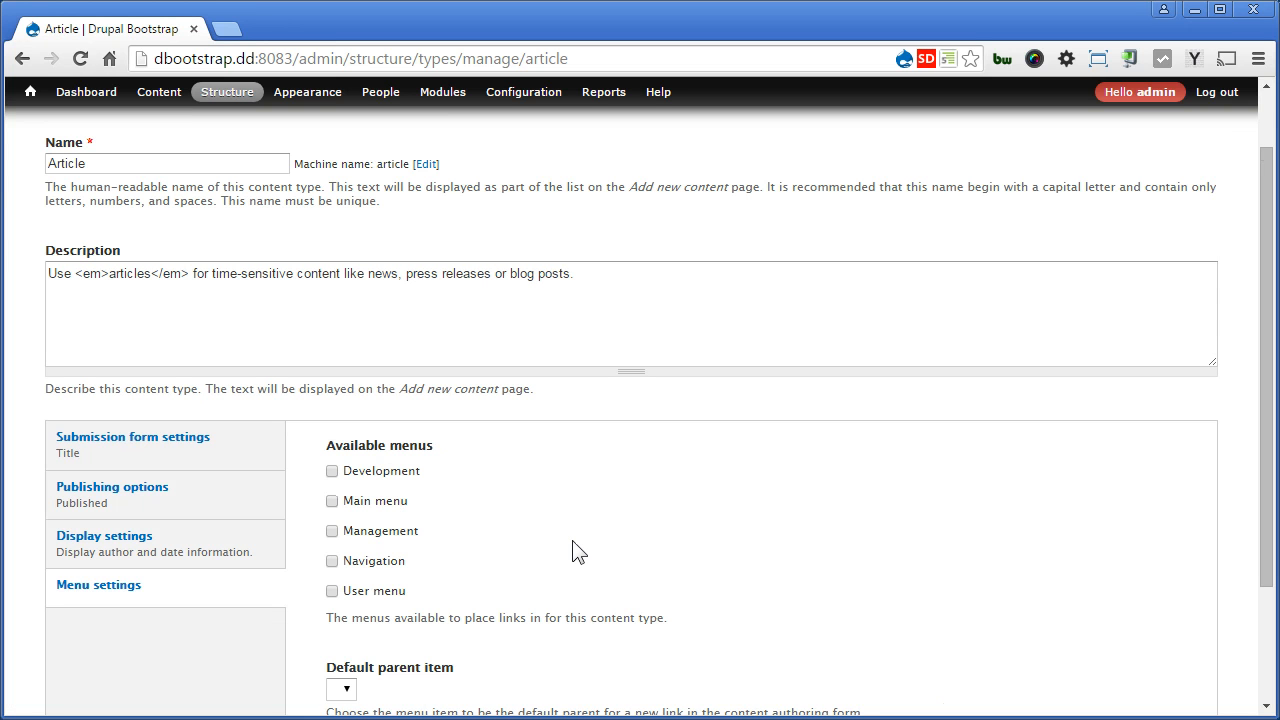
Save the Article content type with the updated publishing and menu settings
{"action": "scroll", "scroll_direction": "down", "scroll_amount": 3}
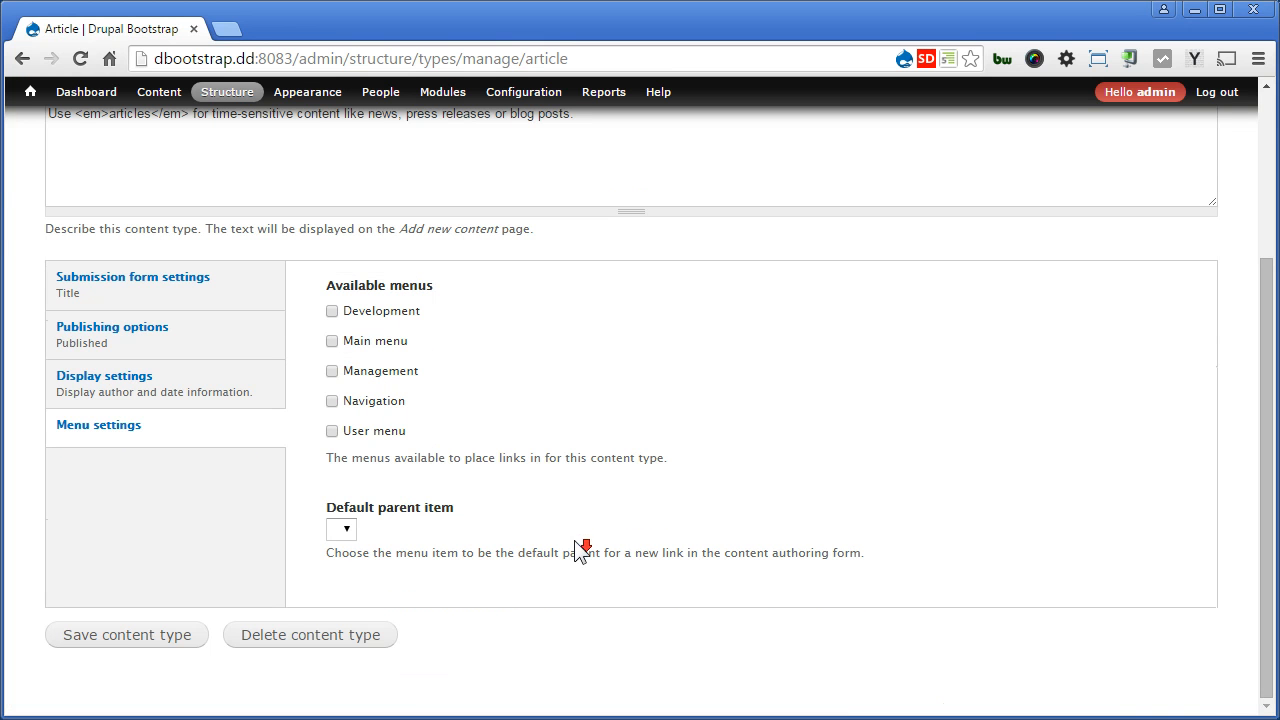
{"action": "left_click", "coordinate": [126, 634]}
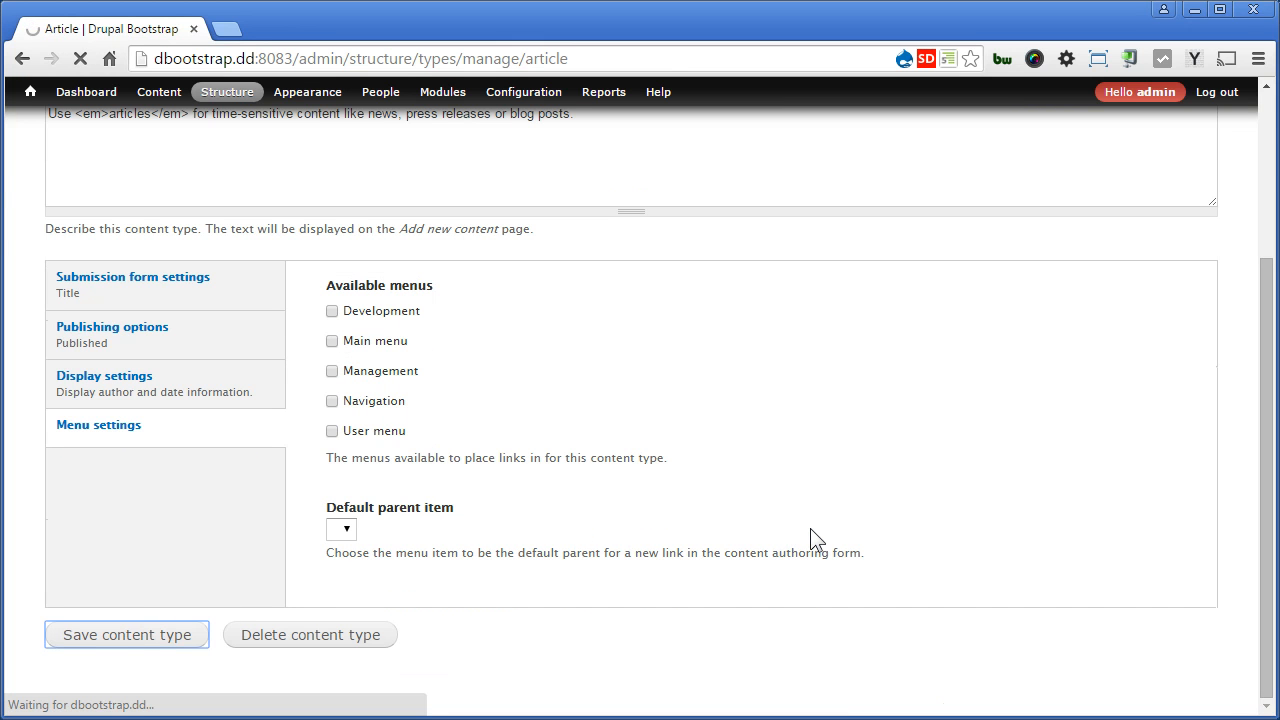
{"action": "left_click", "coordinate": [126, 634]}
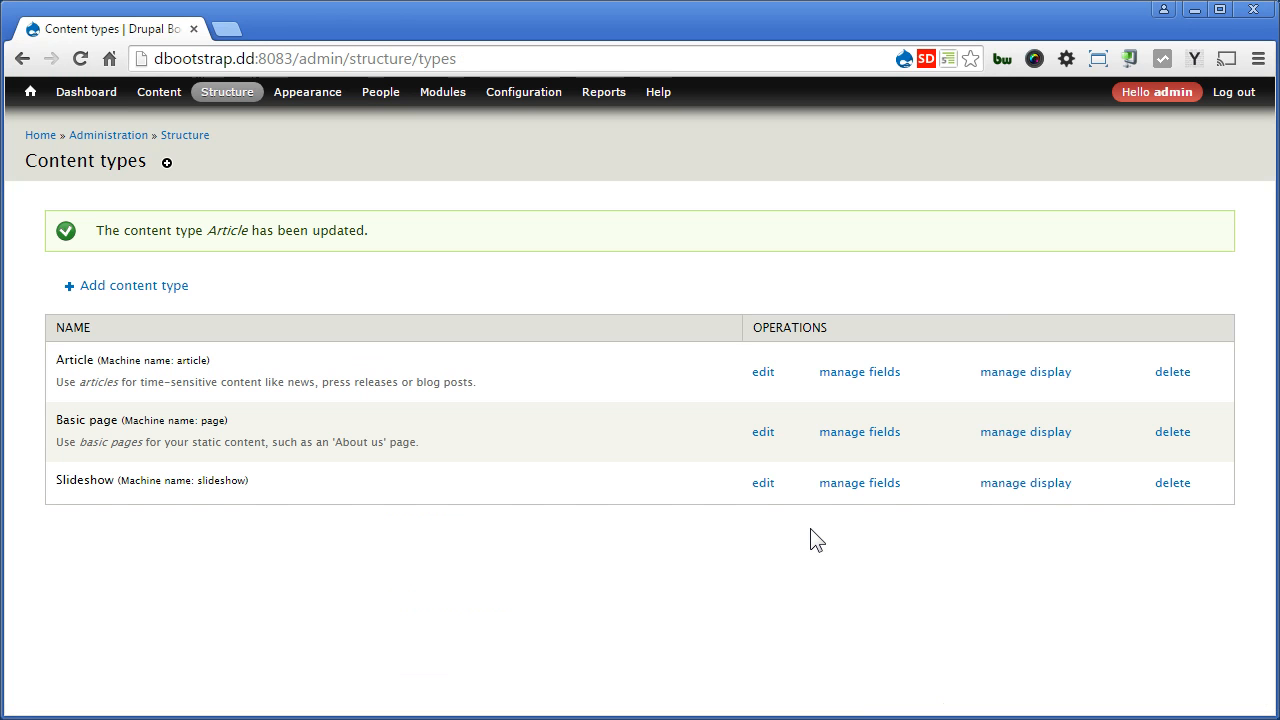
{"action": "mouse_move", "coordinate": [865, 372]}
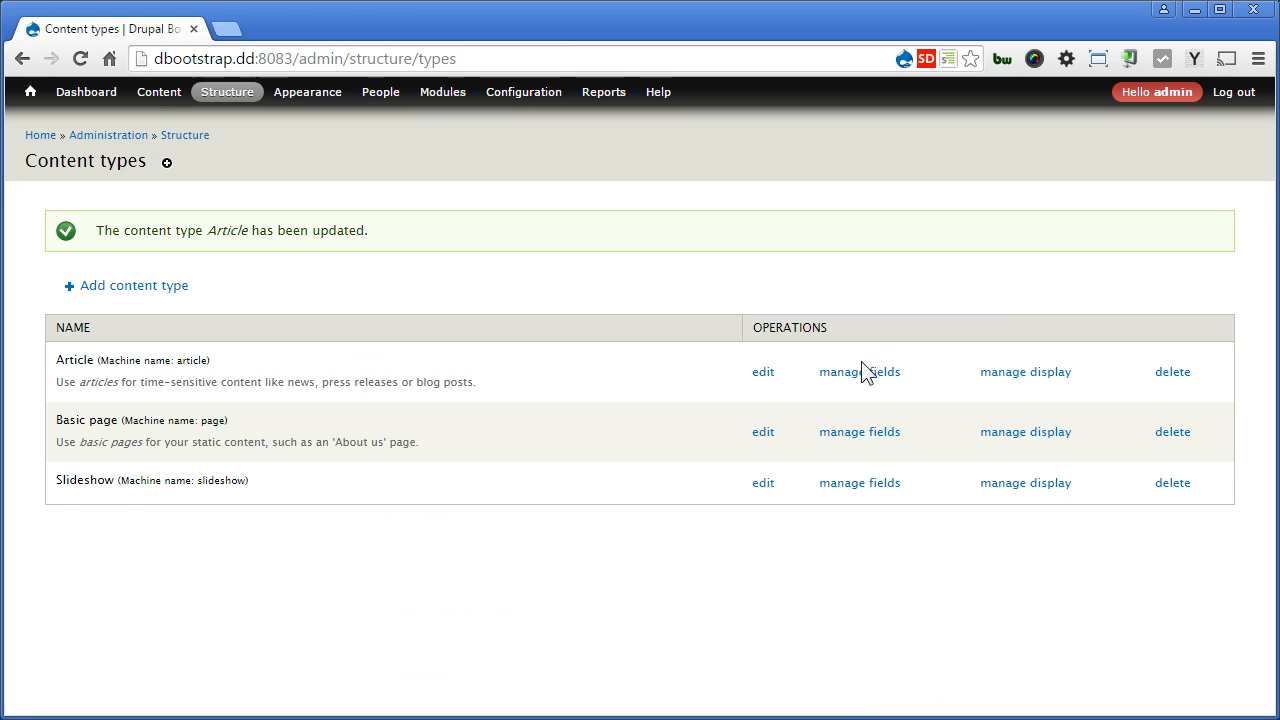
Add a new Image field labelled Photos to the Article content type
{"action": "left_click", "coordinate": [859, 371]}
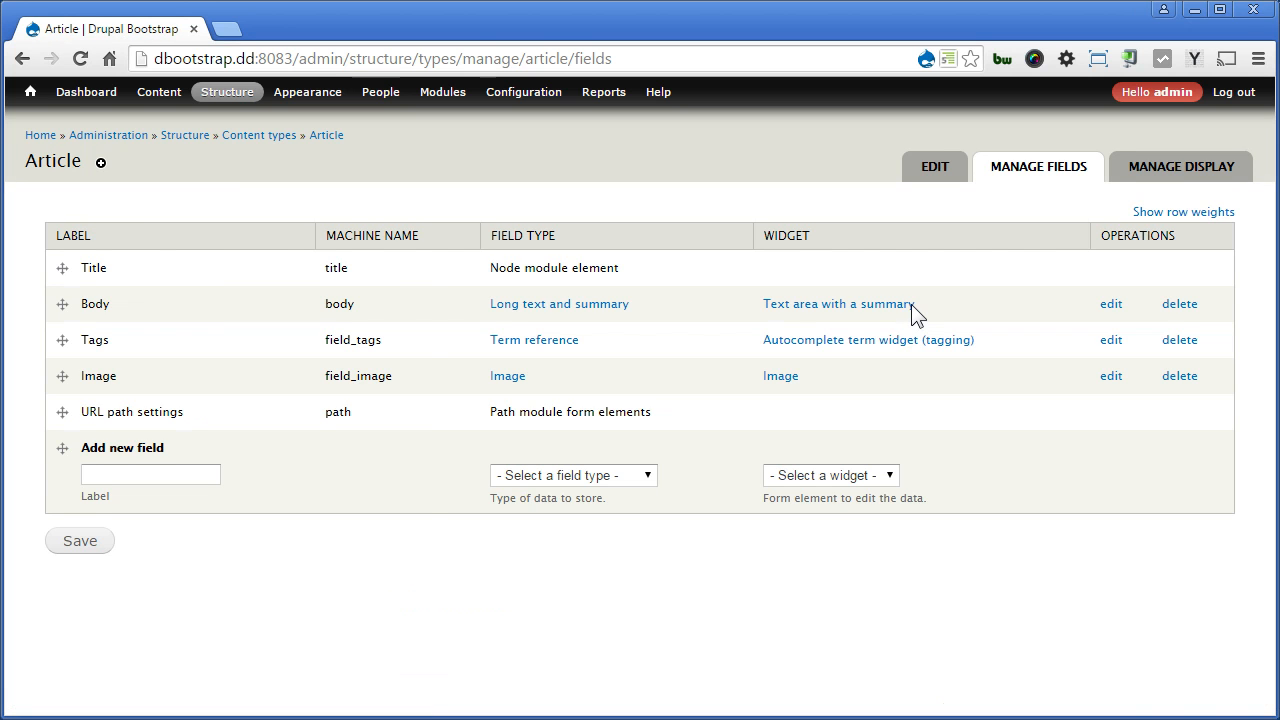
{"action": "mouse_move", "coordinate": [484, 613]}
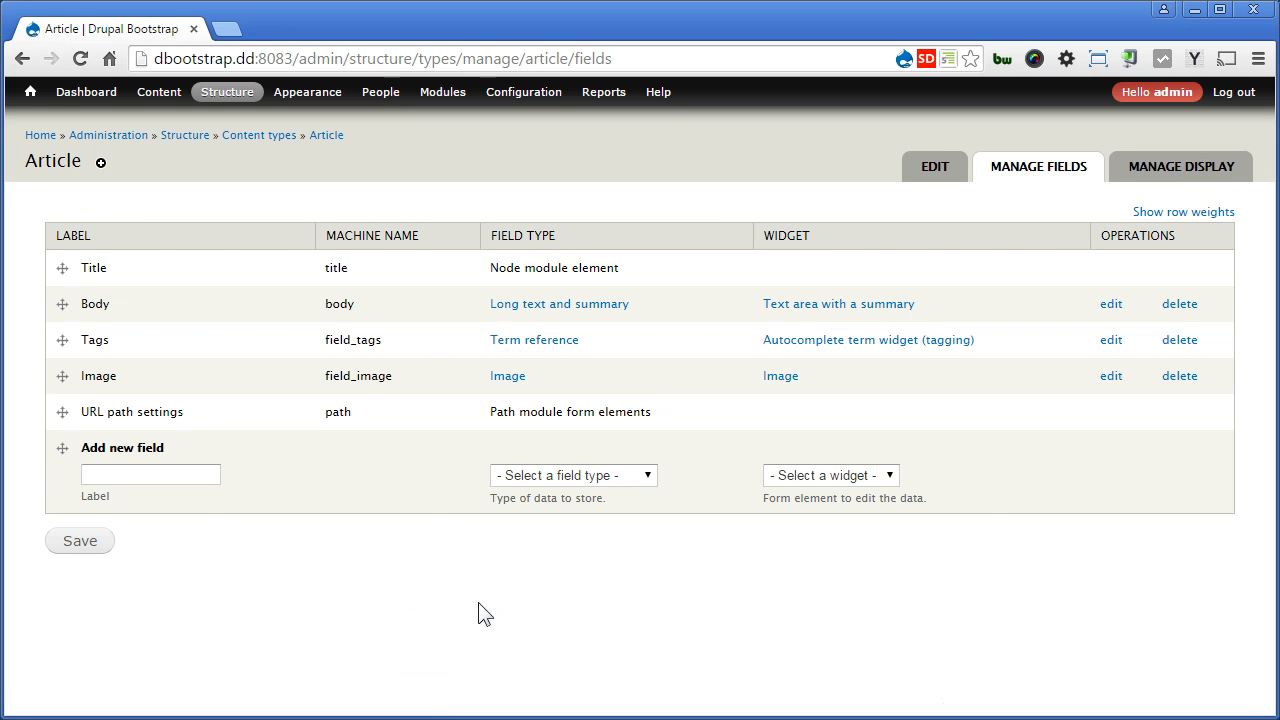
{"action": "type", "text": "P"}
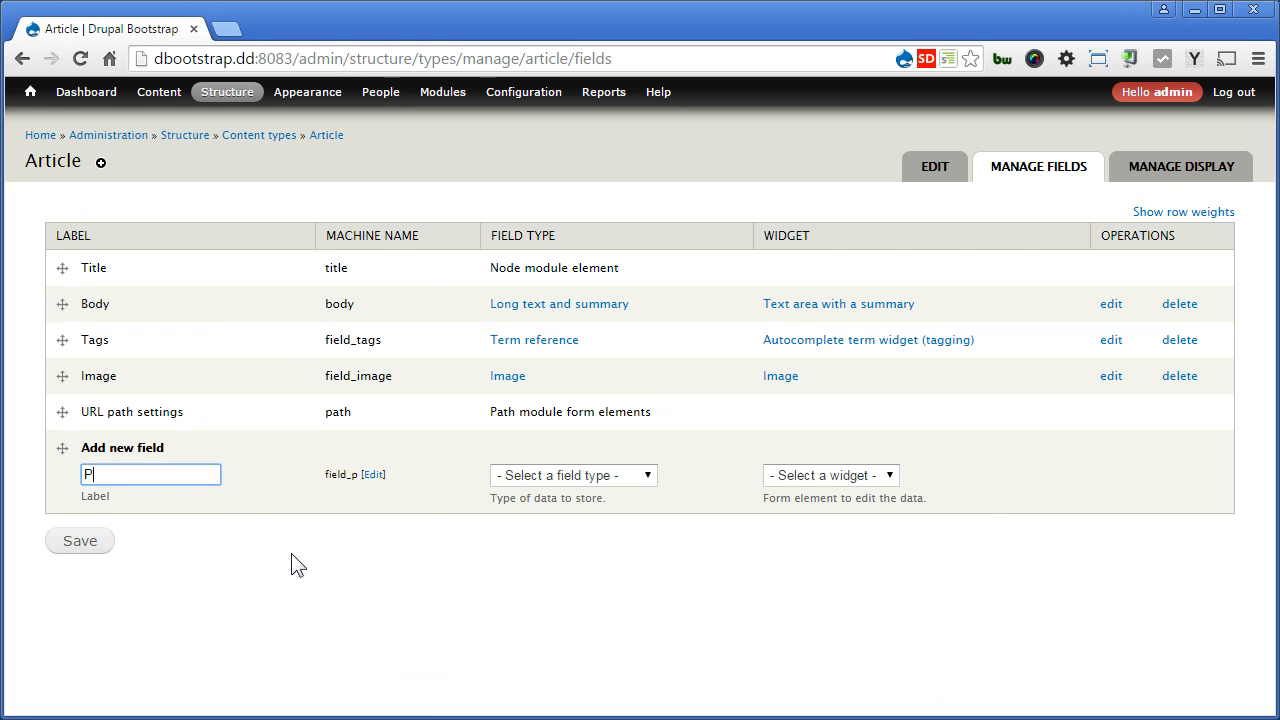
{"action": "type", "text": "hotos"}
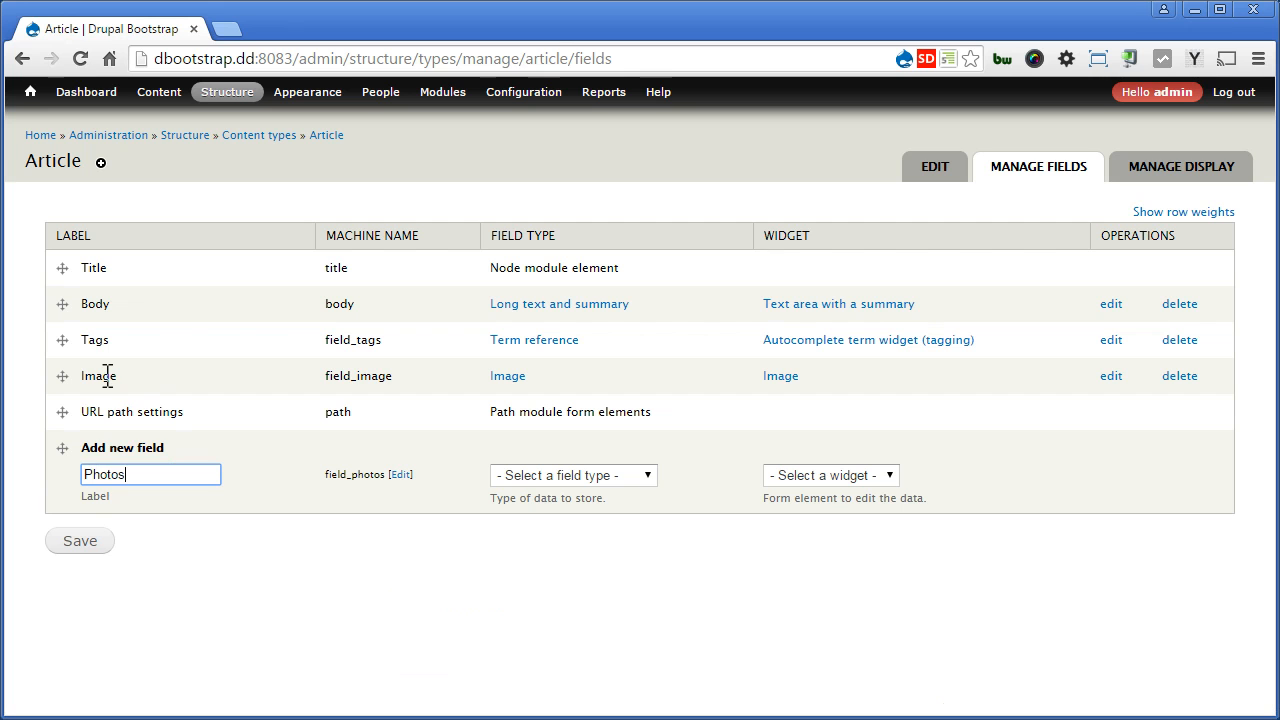
{"action": "mouse_move", "coordinate": [233, 451]}
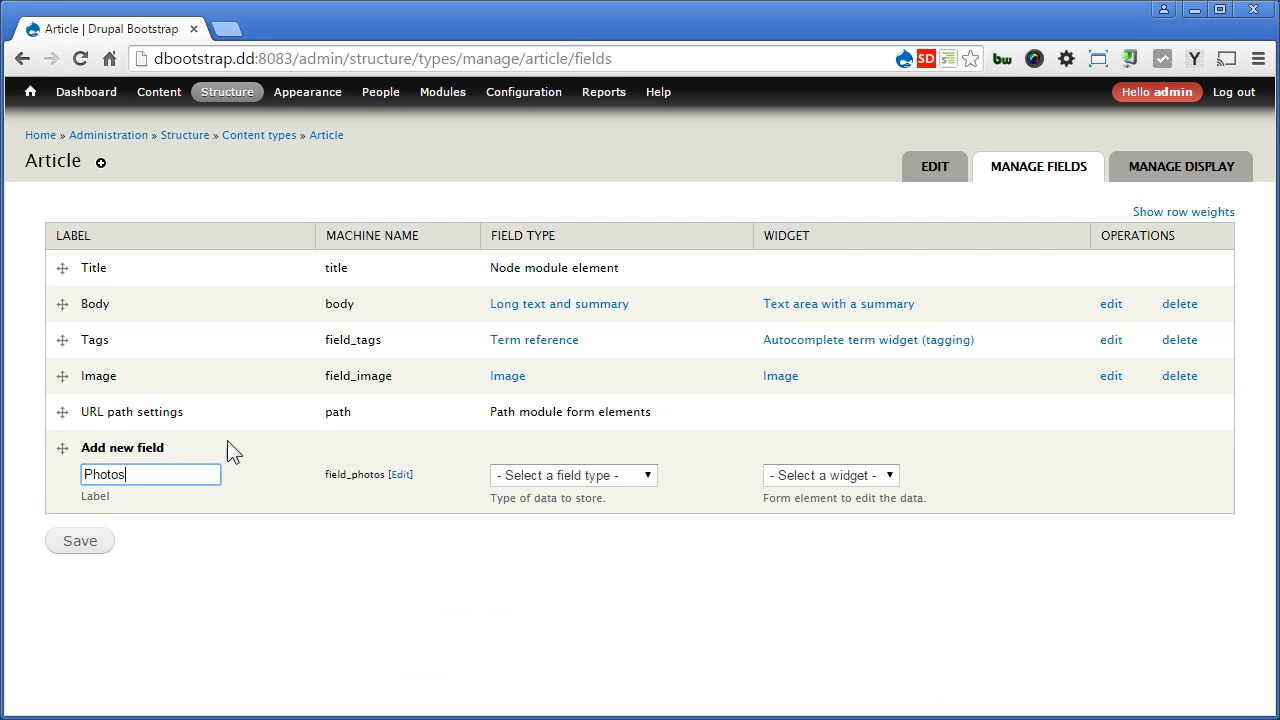
{"action": "mouse_move", "coordinate": [224, 485]}
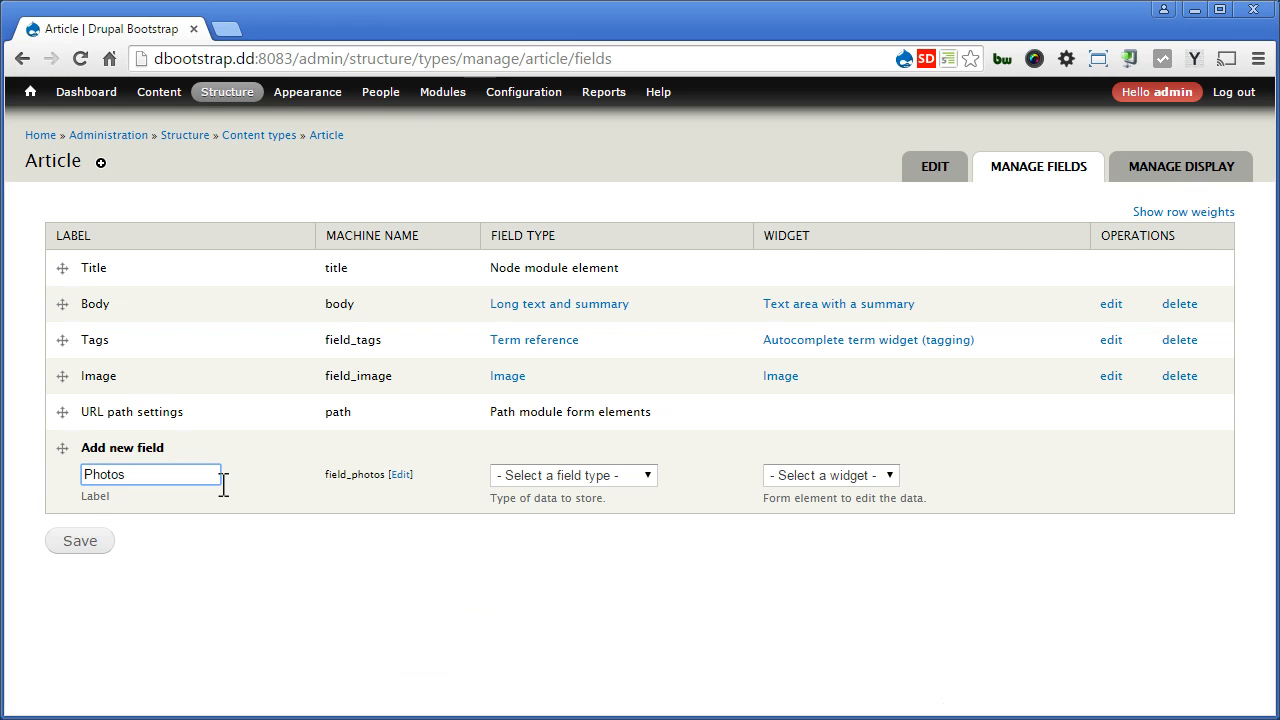
{"action": "mouse_move", "coordinate": [411, 591]}
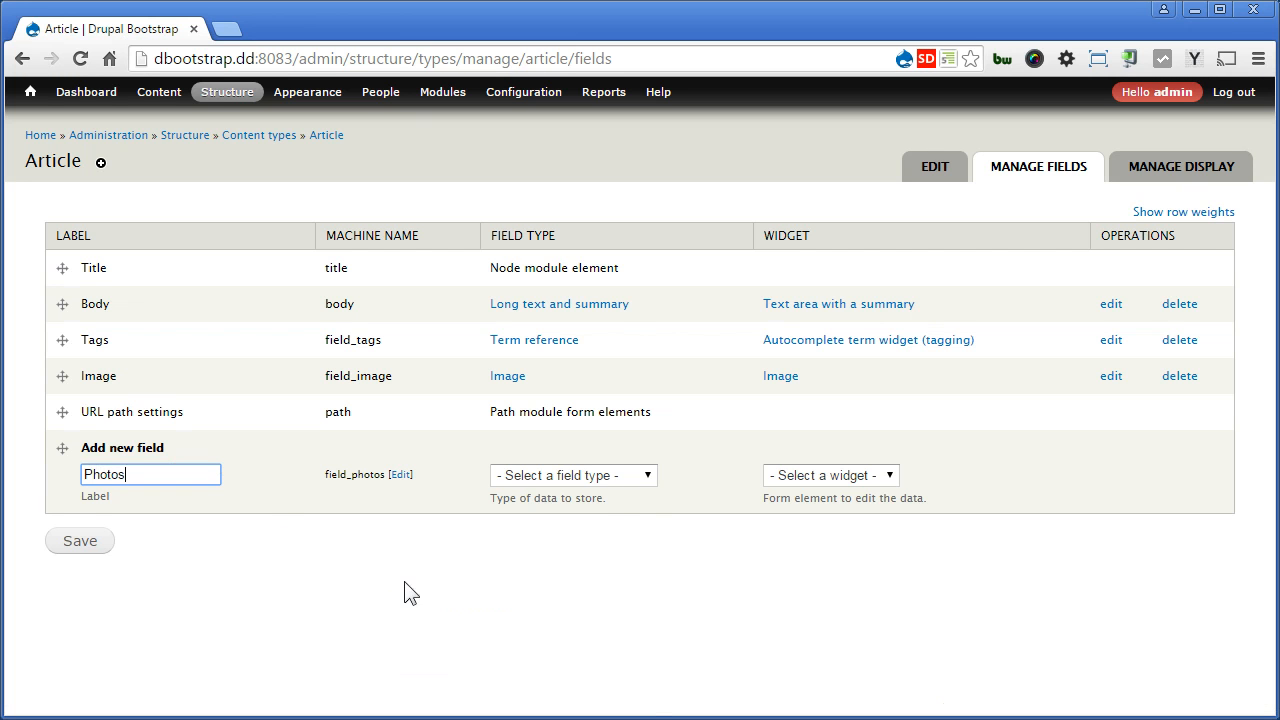
{"action": "left_click", "coordinate": [573, 475]}
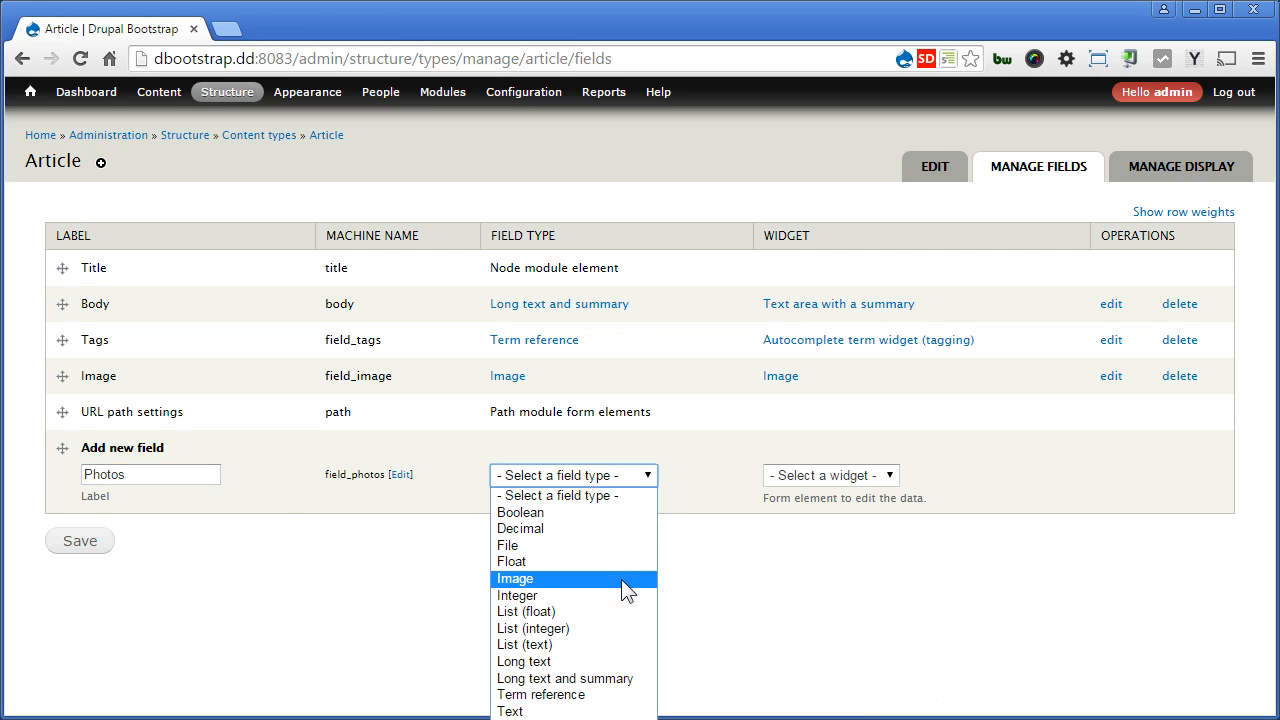
{"action": "left_click", "coordinate": [515, 578]}
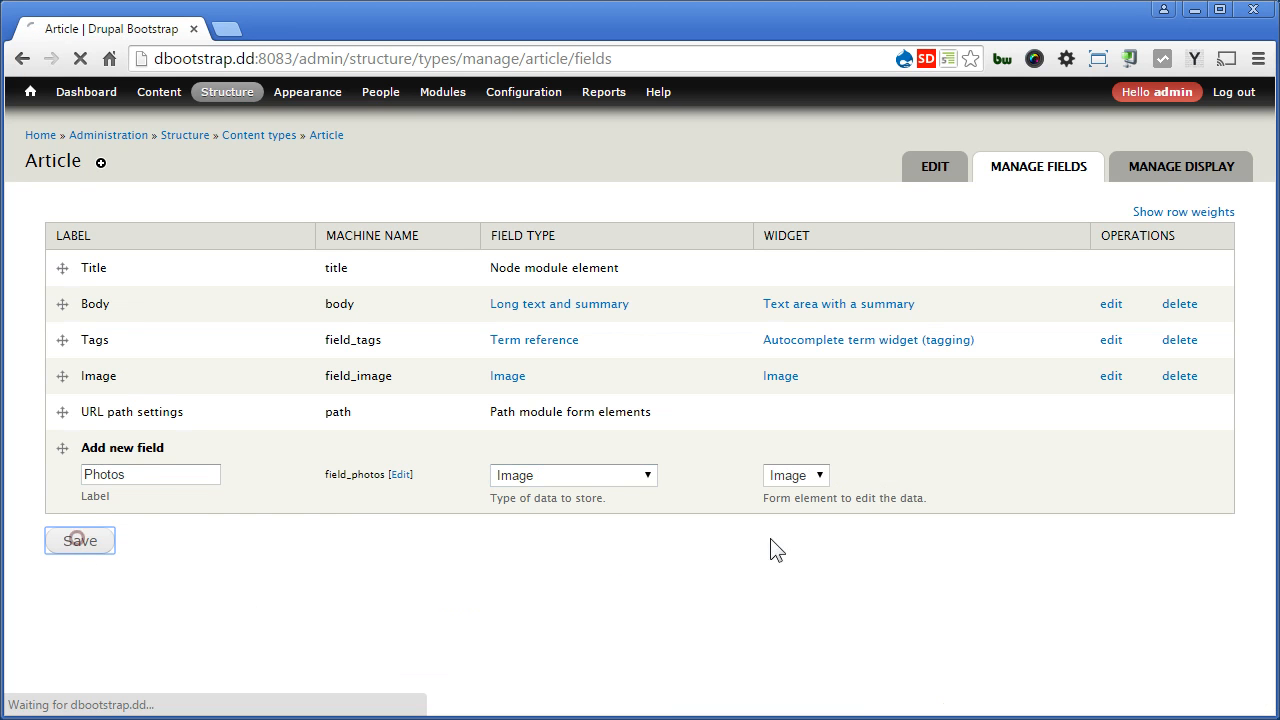
{"action": "left_click", "coordinate": [79, 540]}
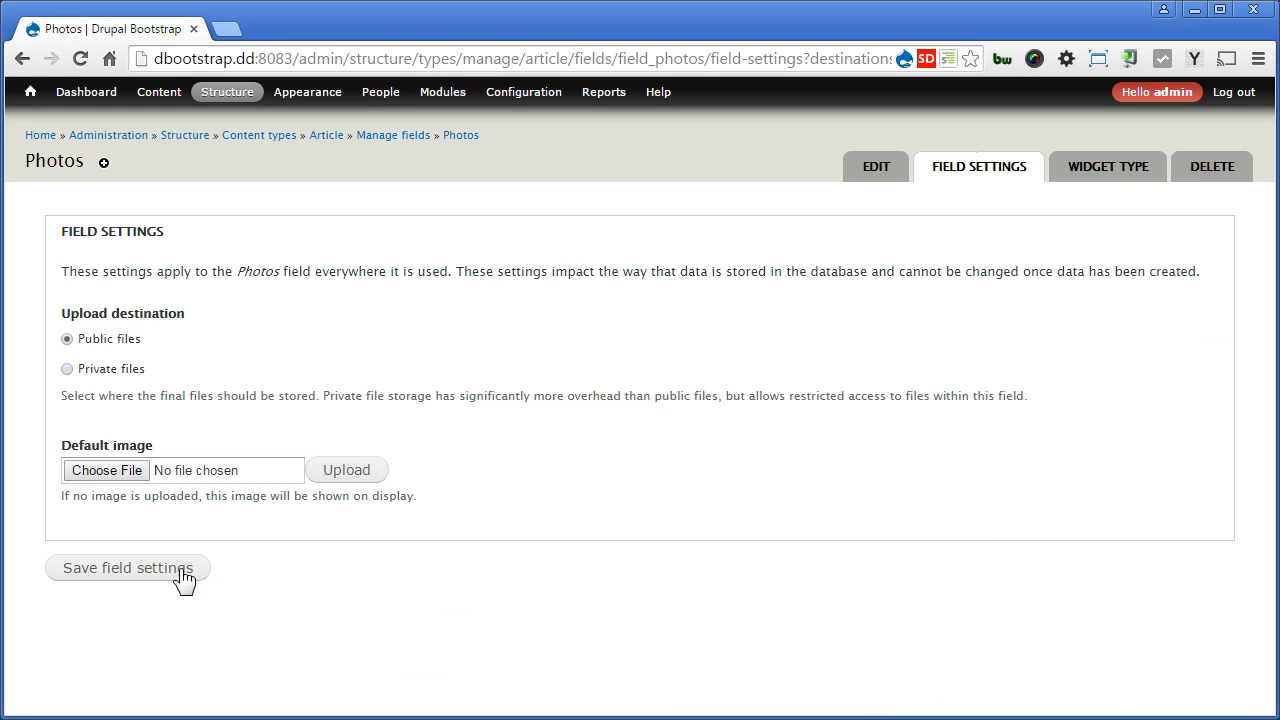
Save the Photos field settings with Public files as the upload destination
{"action": "left_click", "coordinate": [127, 567]}
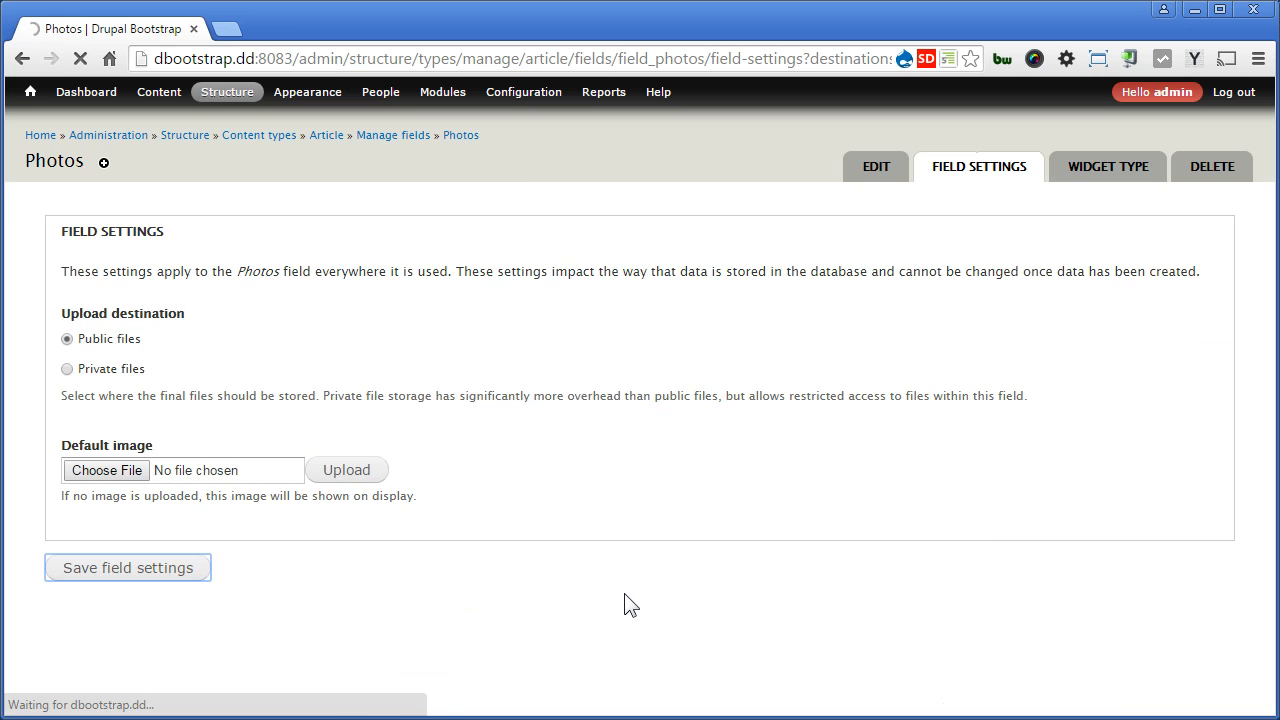
Set the Photos upload file directory to article/photos
{"action": "left_click", "coordinate": [127, 567]}
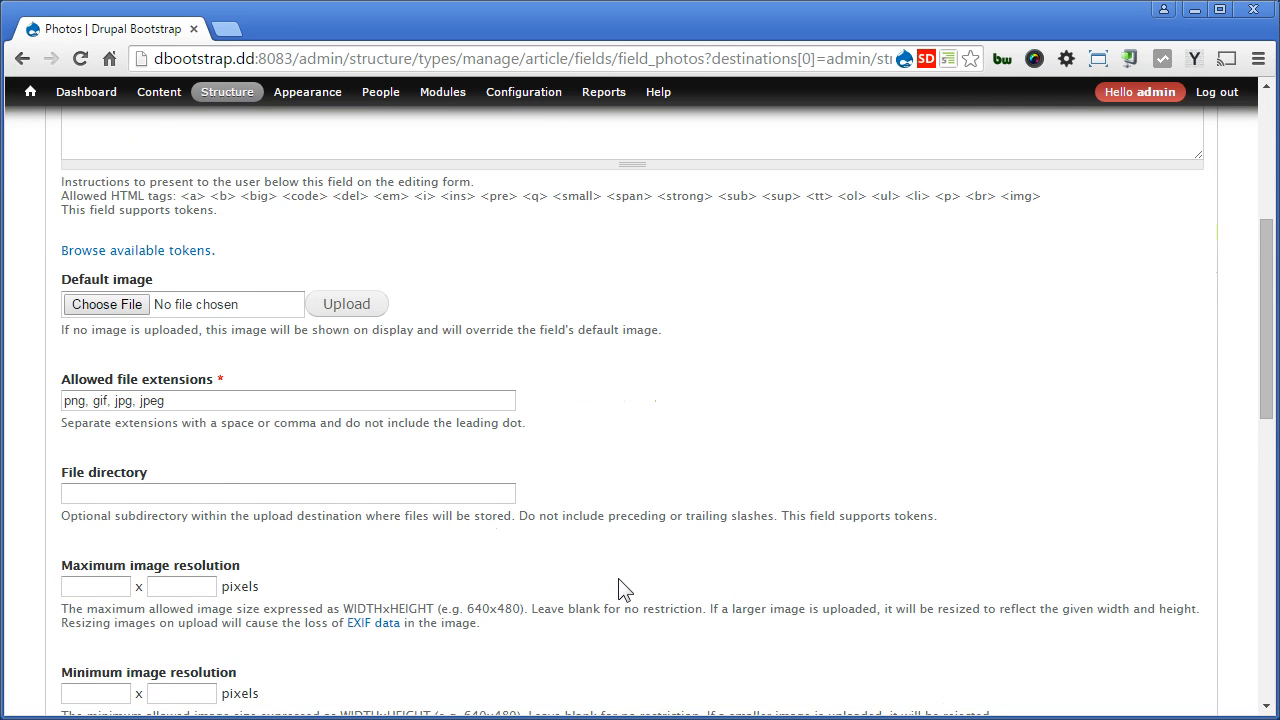
{"action": "scroll", "scroll_direction": "down", "scroll_amount": 3}
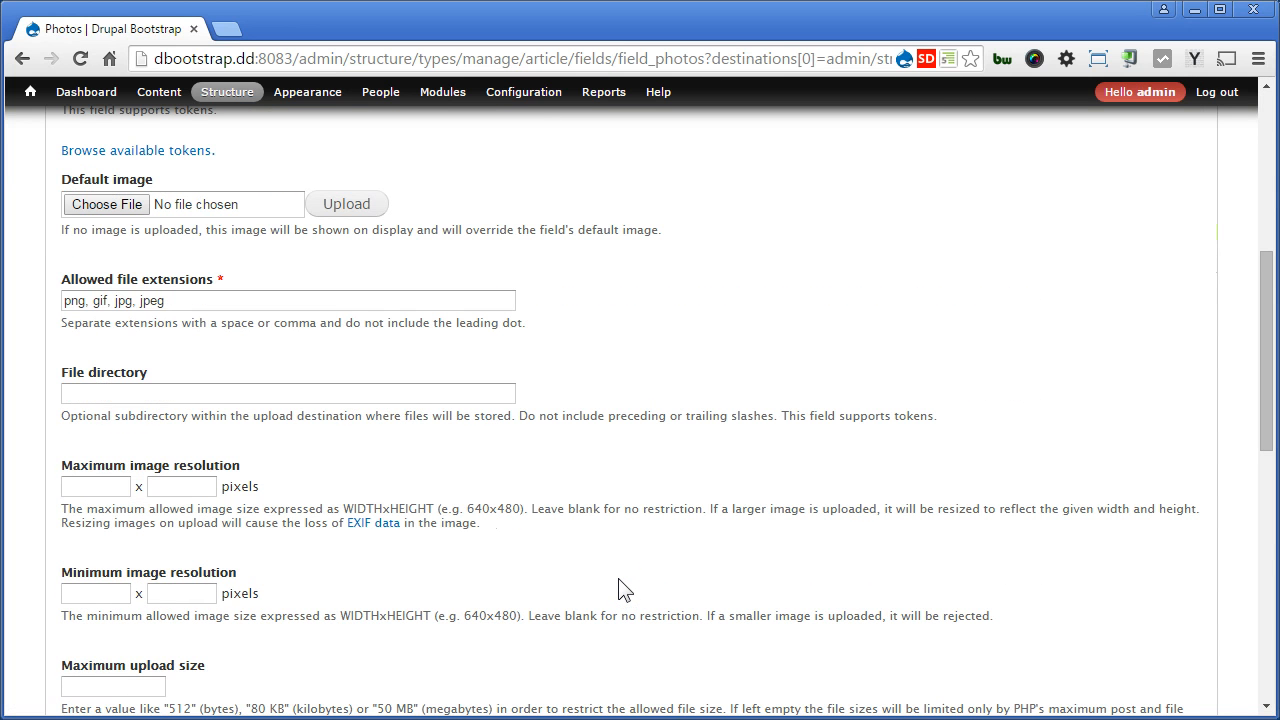
{"action": "left_click", "coordinate": [288, 392]}
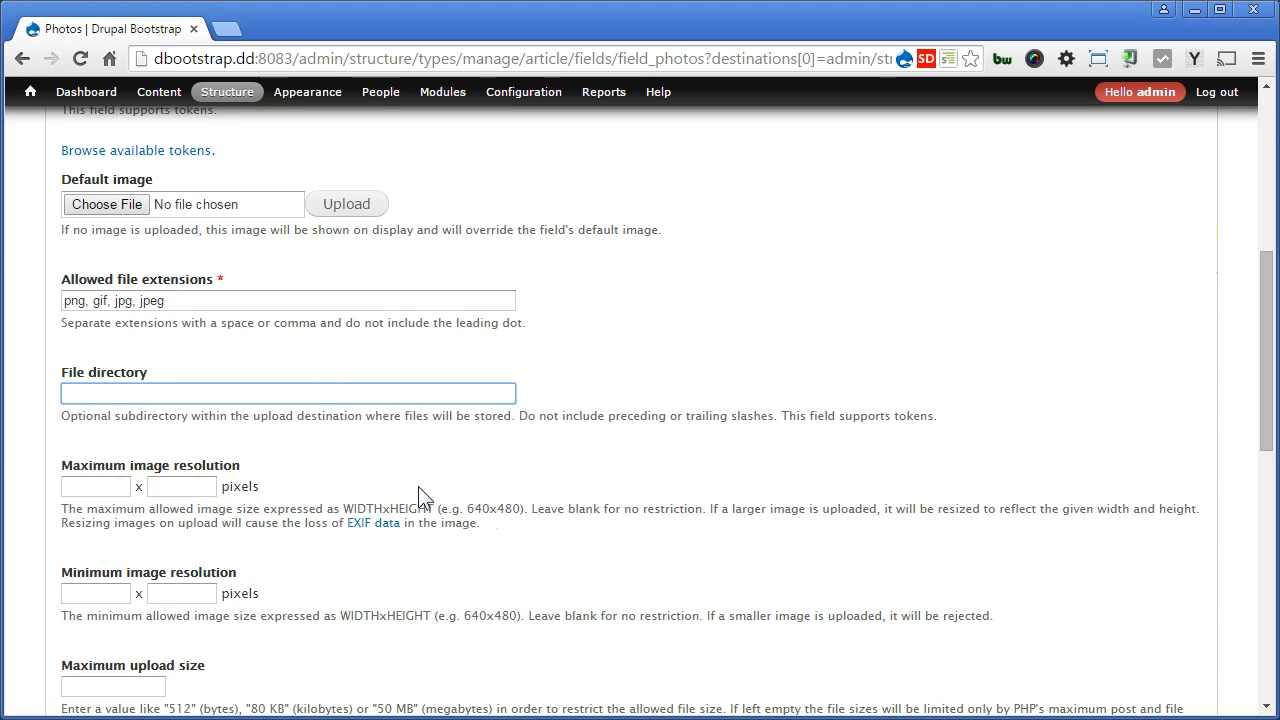
{"action": "left_click", "coordinate": [288, 393]}
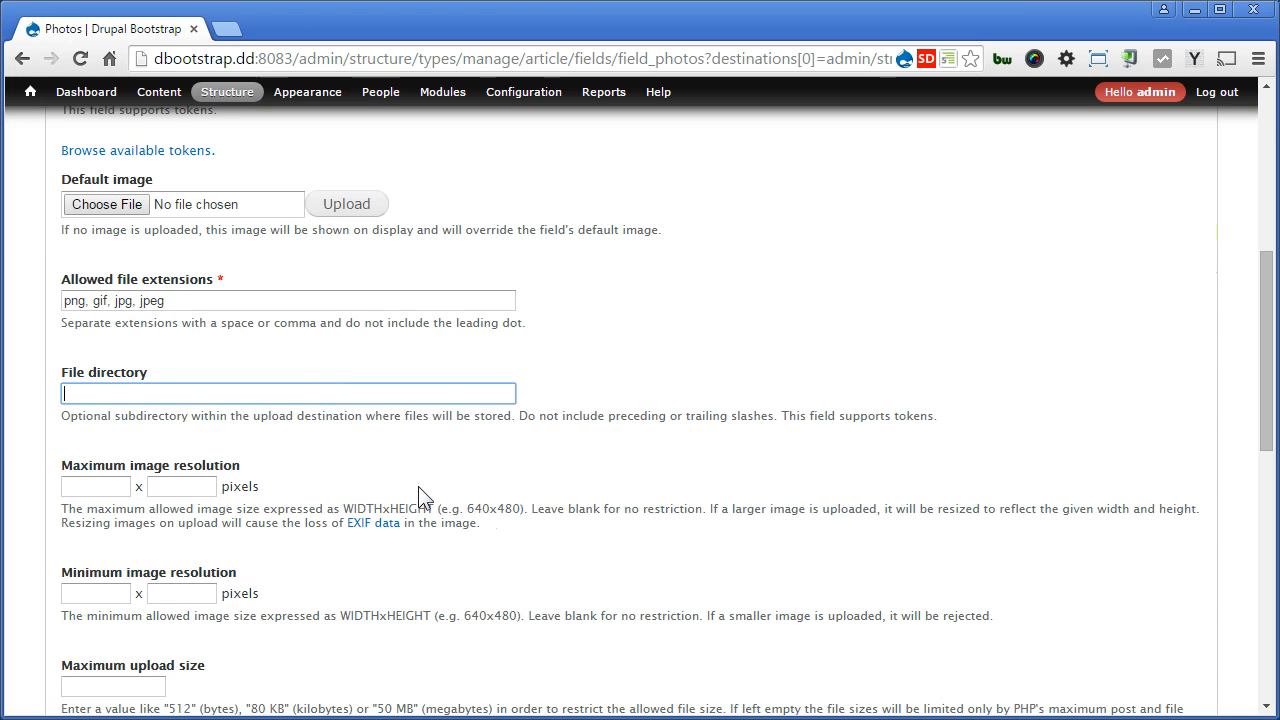
{"action": "type", "text": "article"}
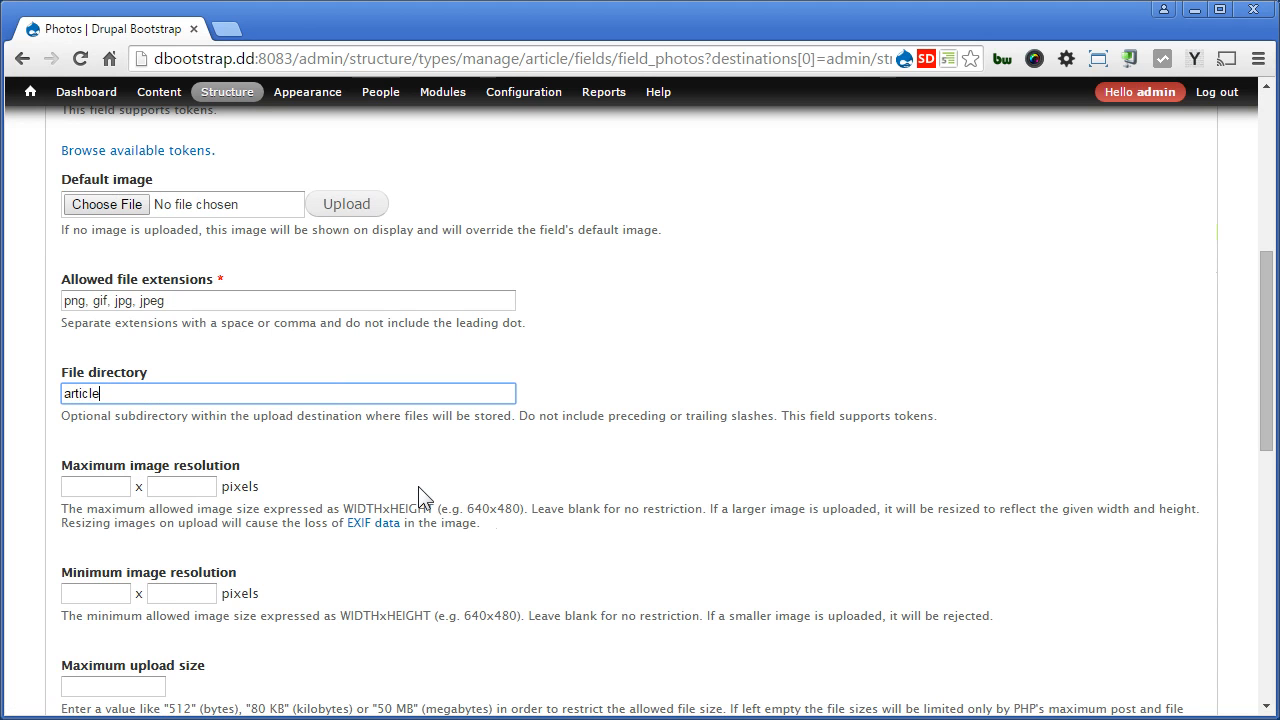
{"action": "type", "text": "/pho"}
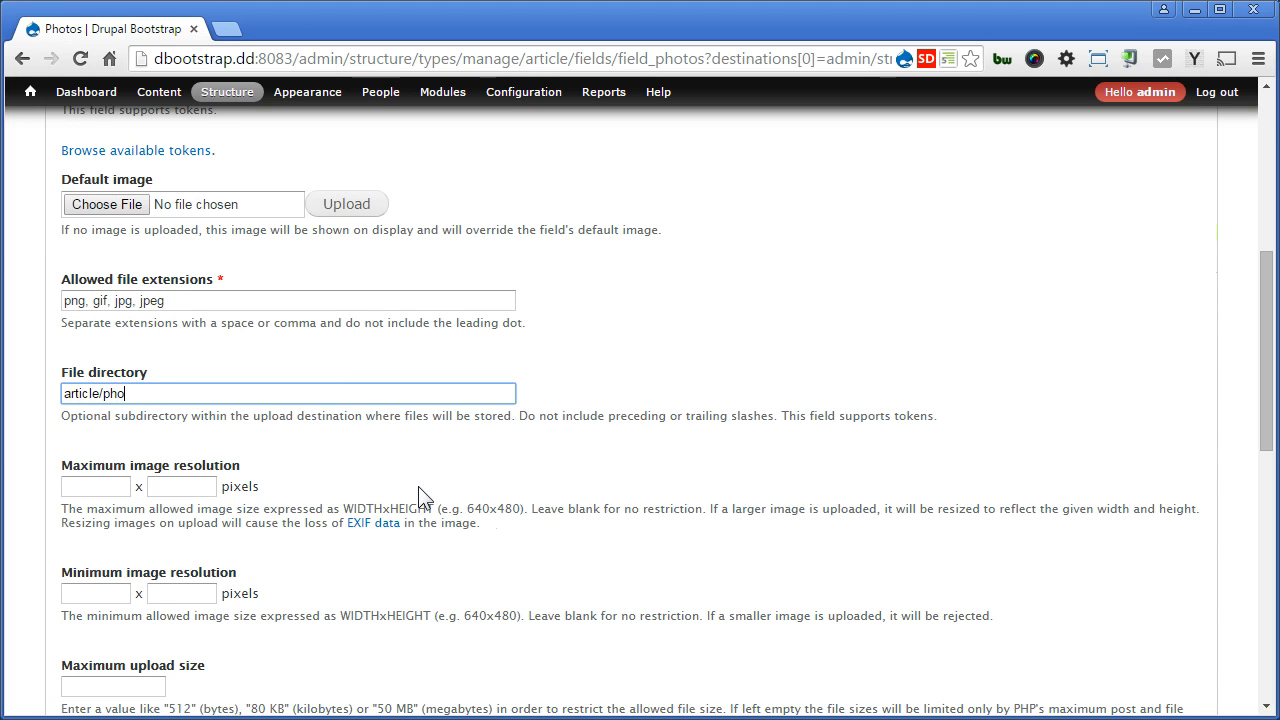
{"action": "type", "text": "tos"}
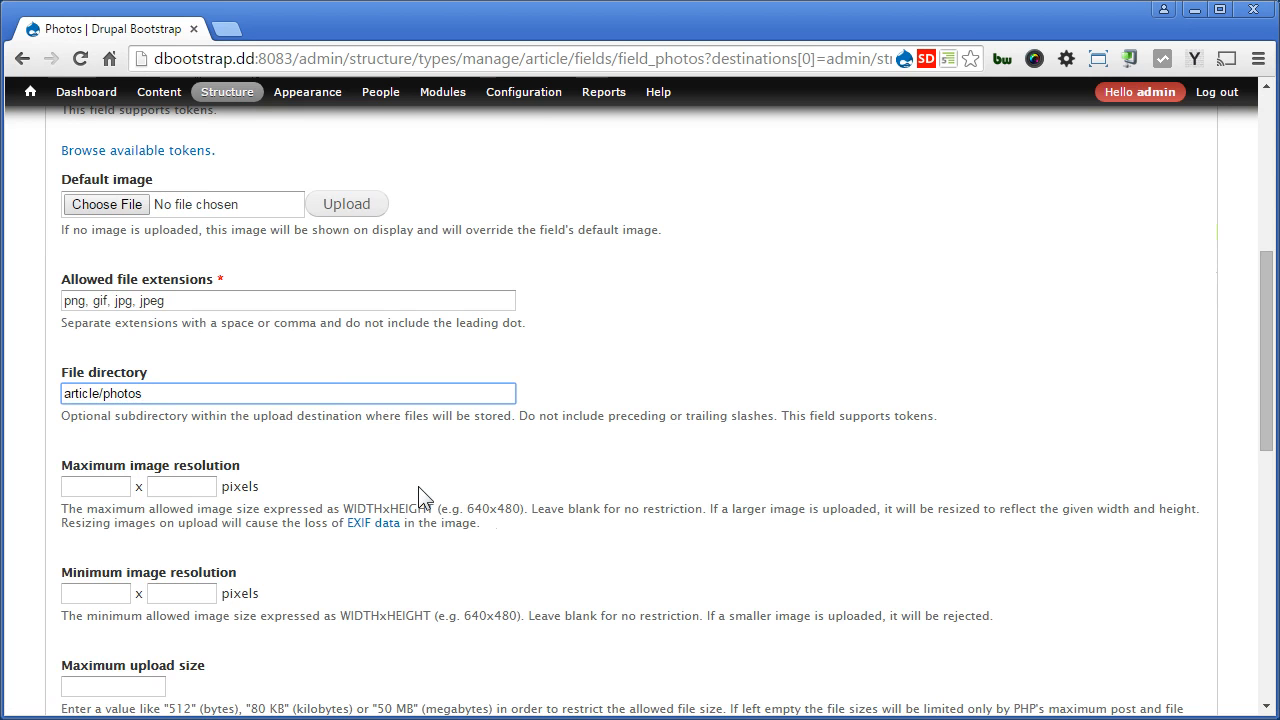
Cap the maximum image resolution at 900 x 900
{"action": "scroll", "scroll_direction": "down", "scroll_amount": 3}
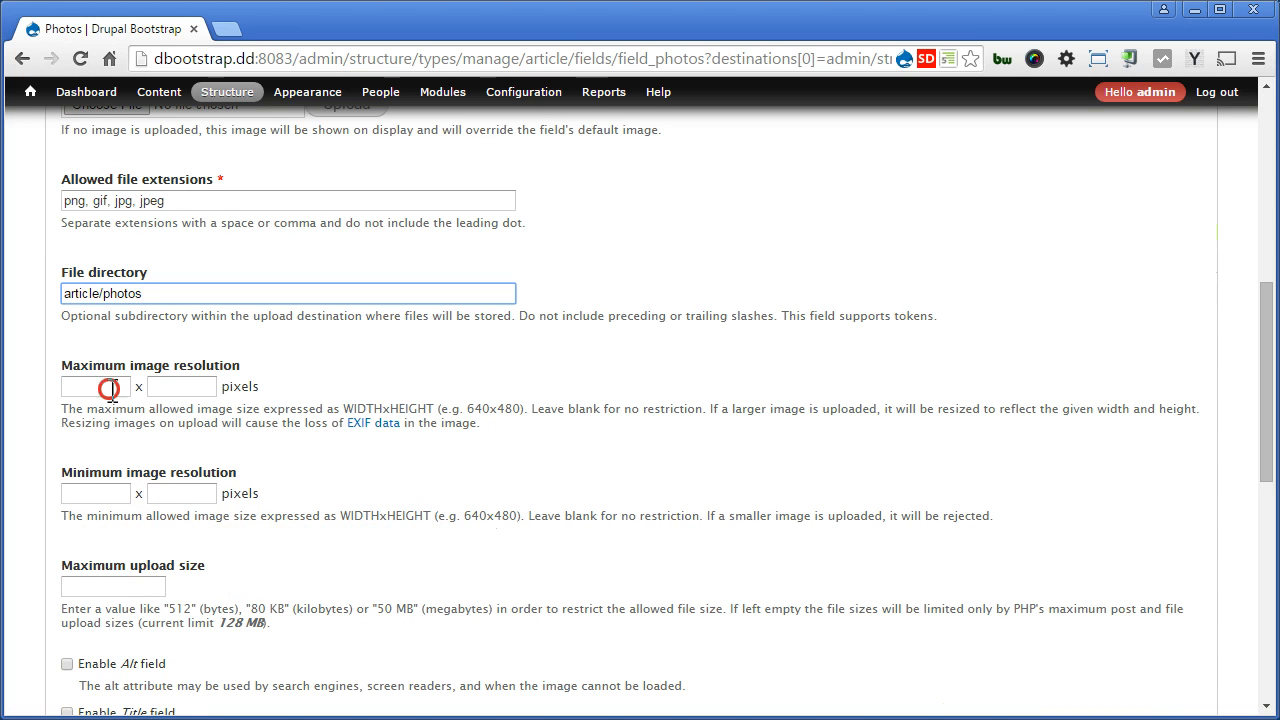
{"action": "left_click", "coordinate": [96, 387]}
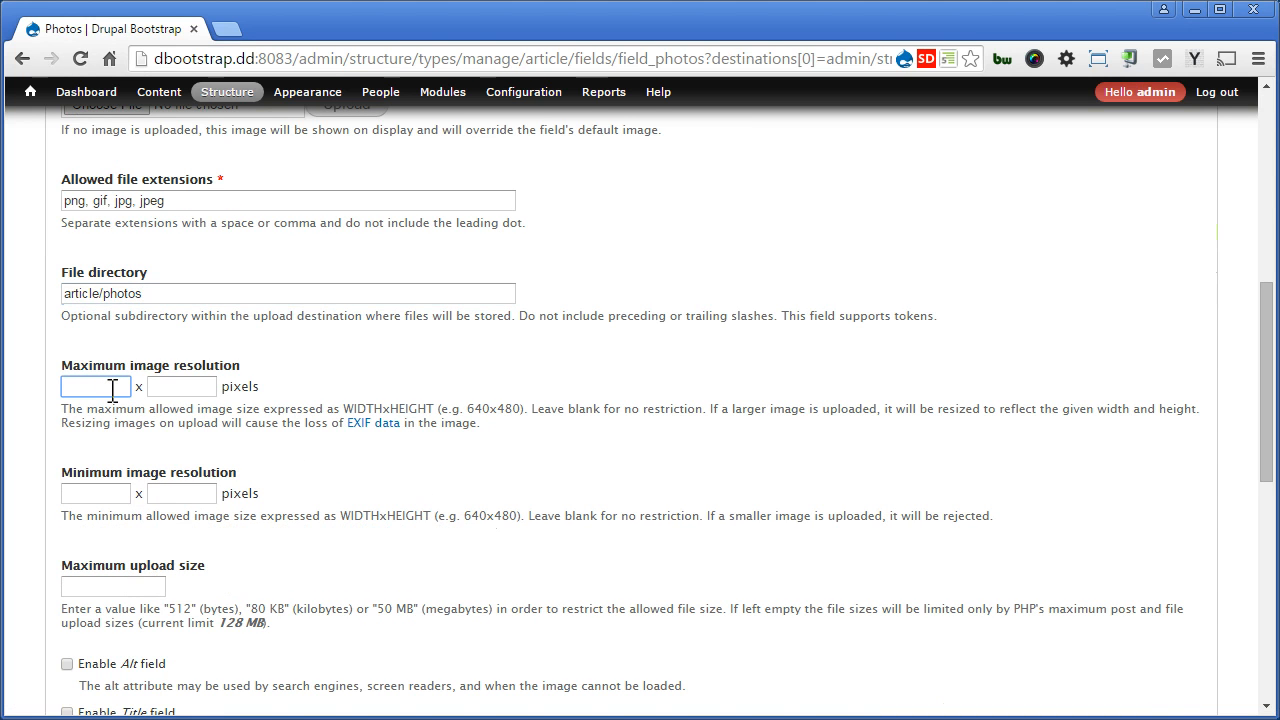
{"action": "type", "text": "900"}
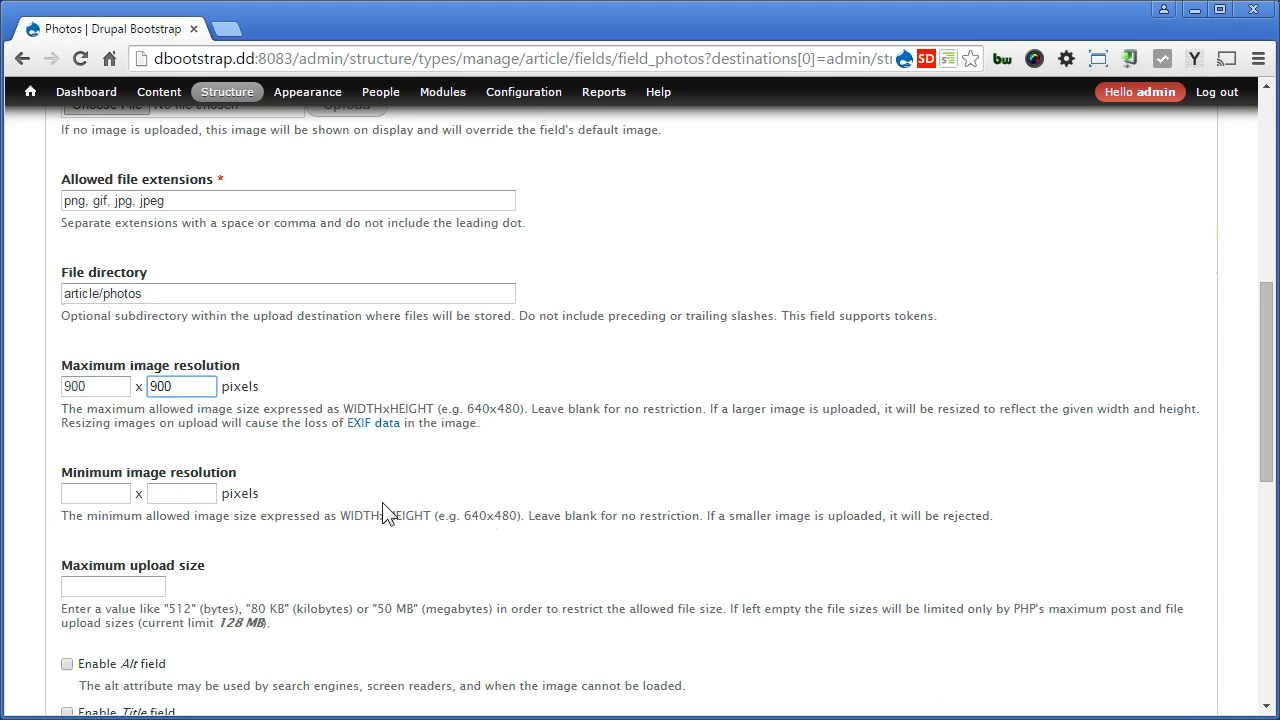
{"action": "left_click", "coordinate": [182, 386]}
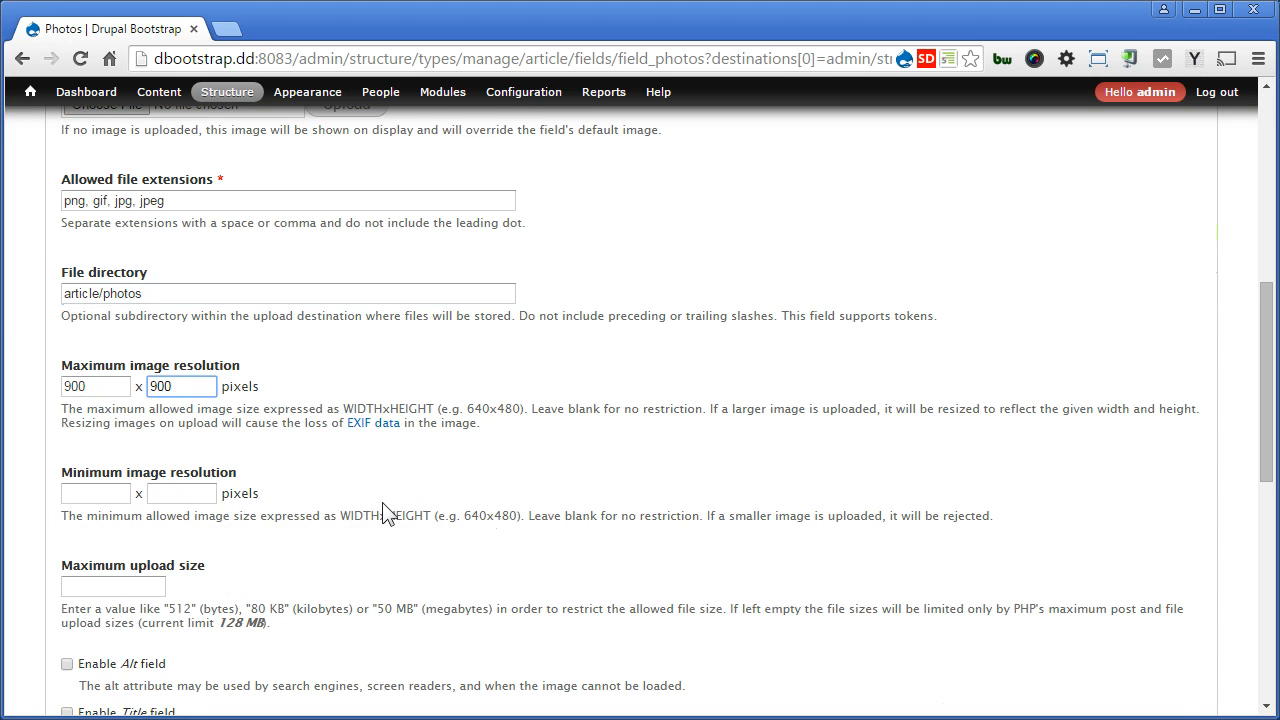
{"action": "left_click", "coordinate": [181, 386]}
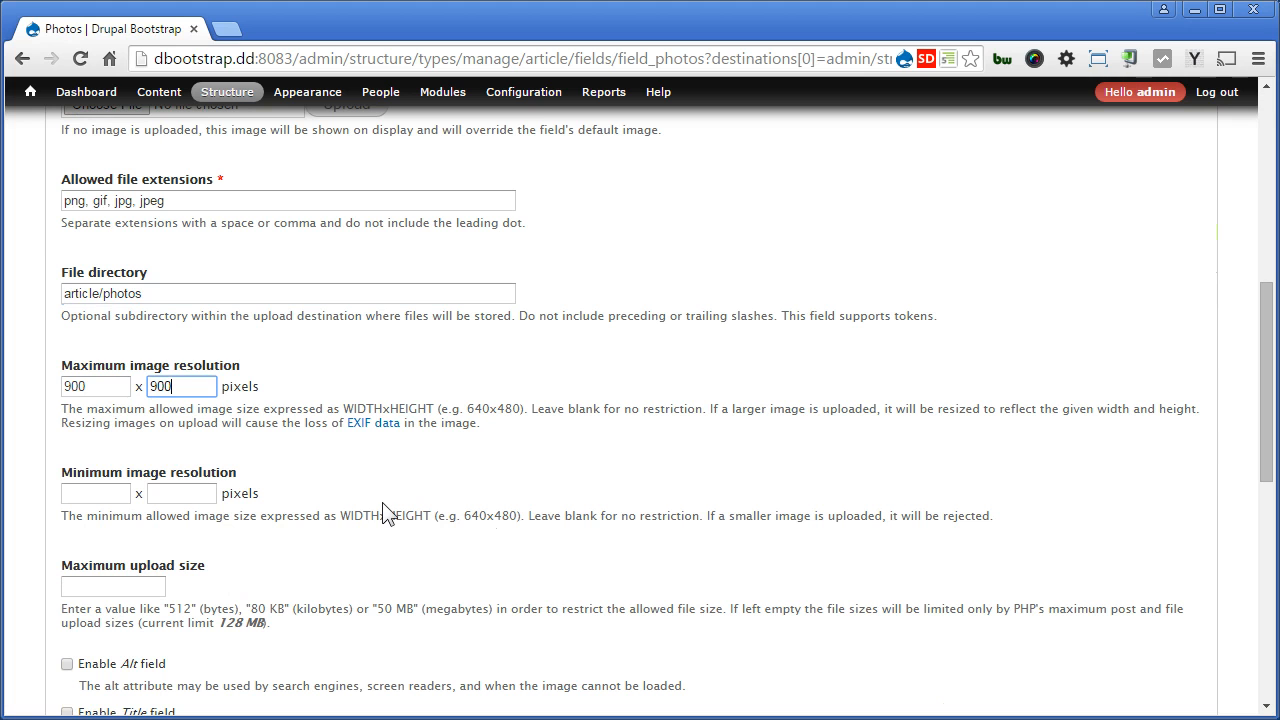
{"action": "mouse_move", "coordinate": [250, 490]}
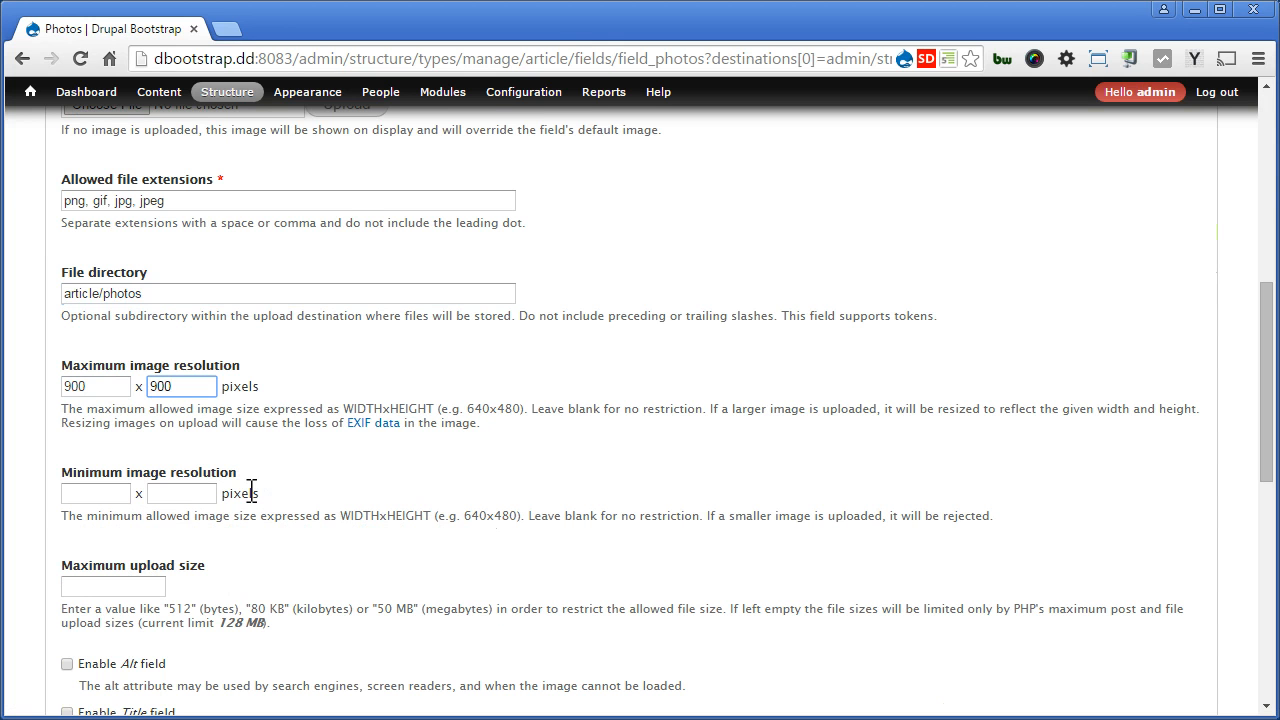
Enable the image Title field and set Number of values to Unlimited
{"action": "scroll", "scroll_direction": "down", "scroll_amount": 3}
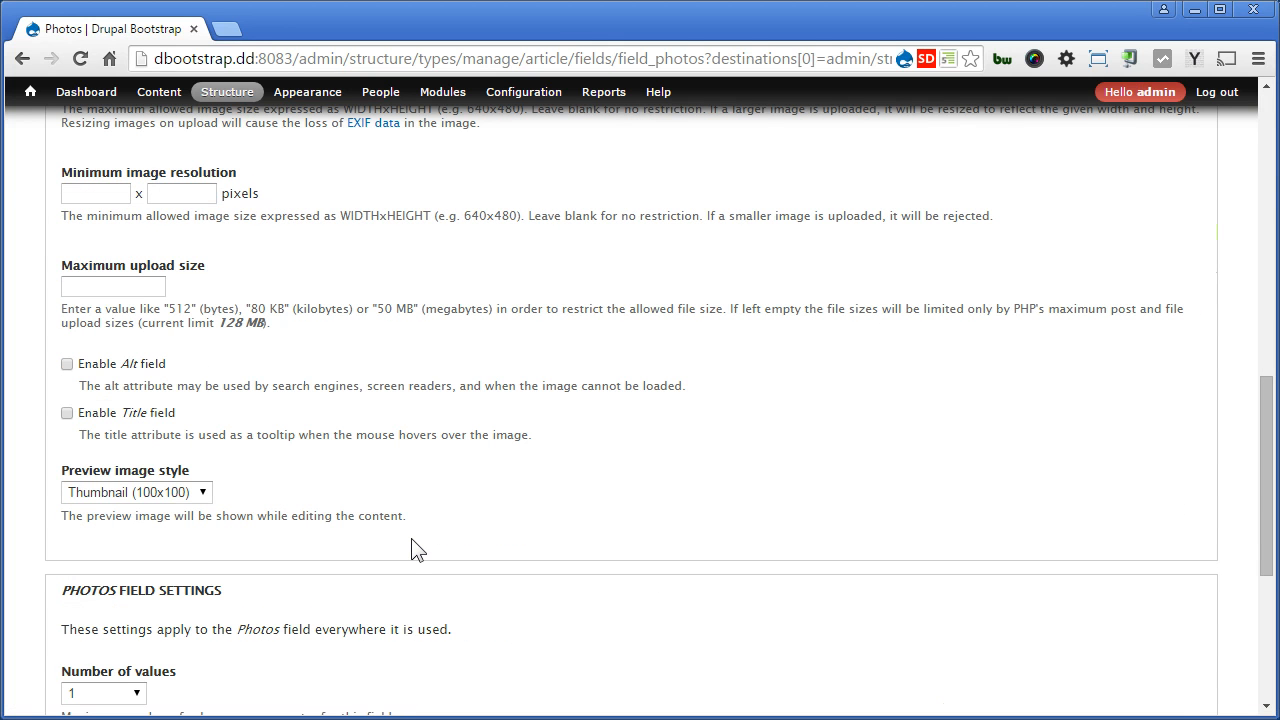
{"action": "mouse_move", "coordinate": [165, 419]}
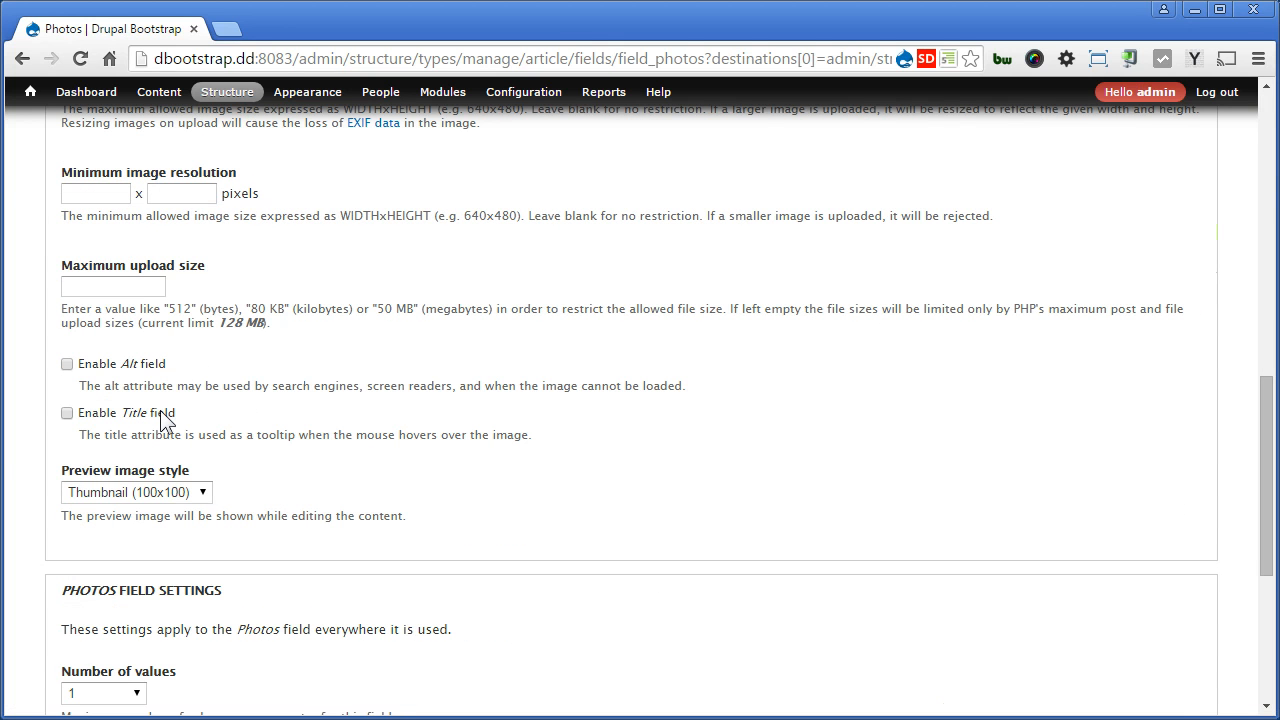
{"action": "left_click", "coordinate": [67, 413]}
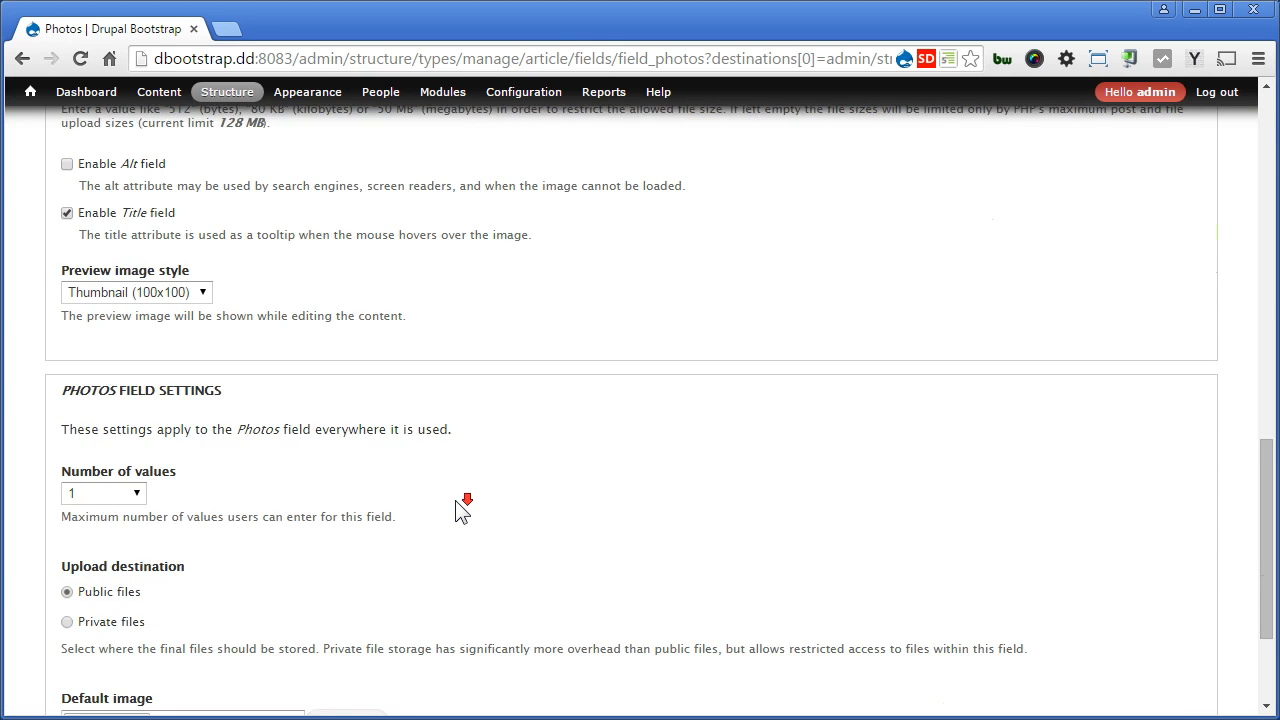
{"action": "scroll", "scroll_direction": "down", "scroll_amount": 3}
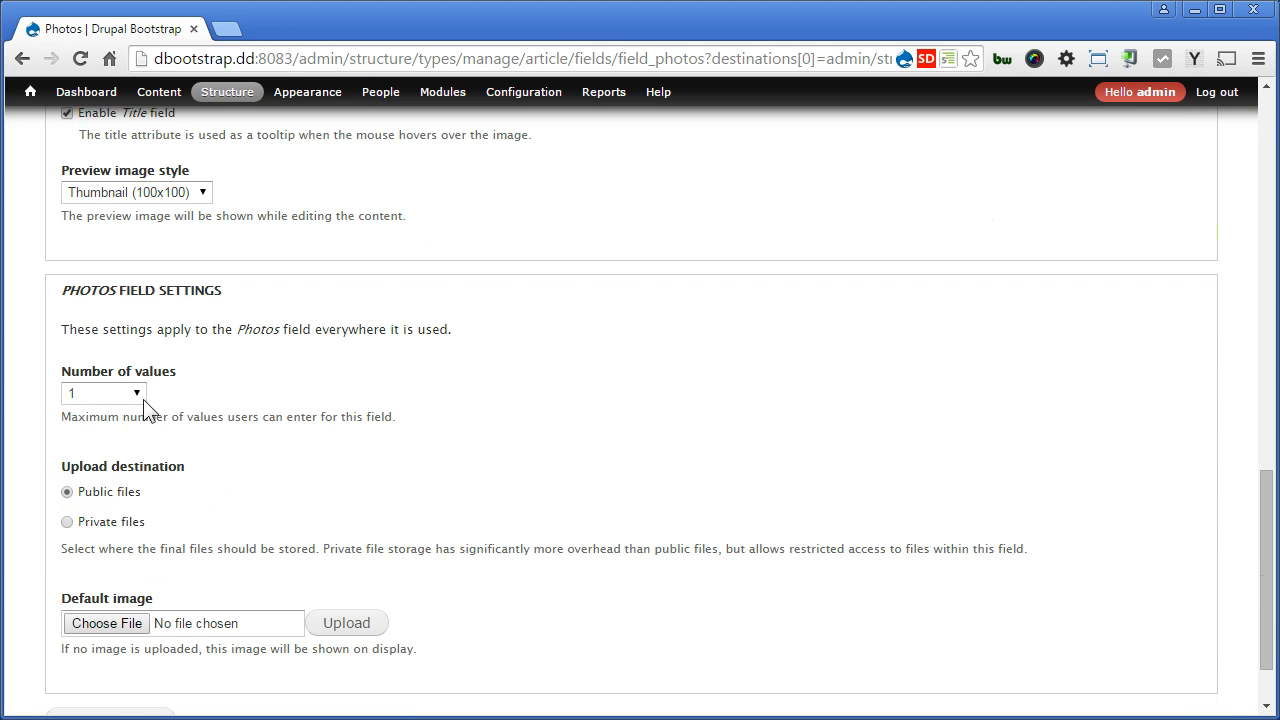
{"action": "left_click", "coordinate": [103, 392]}
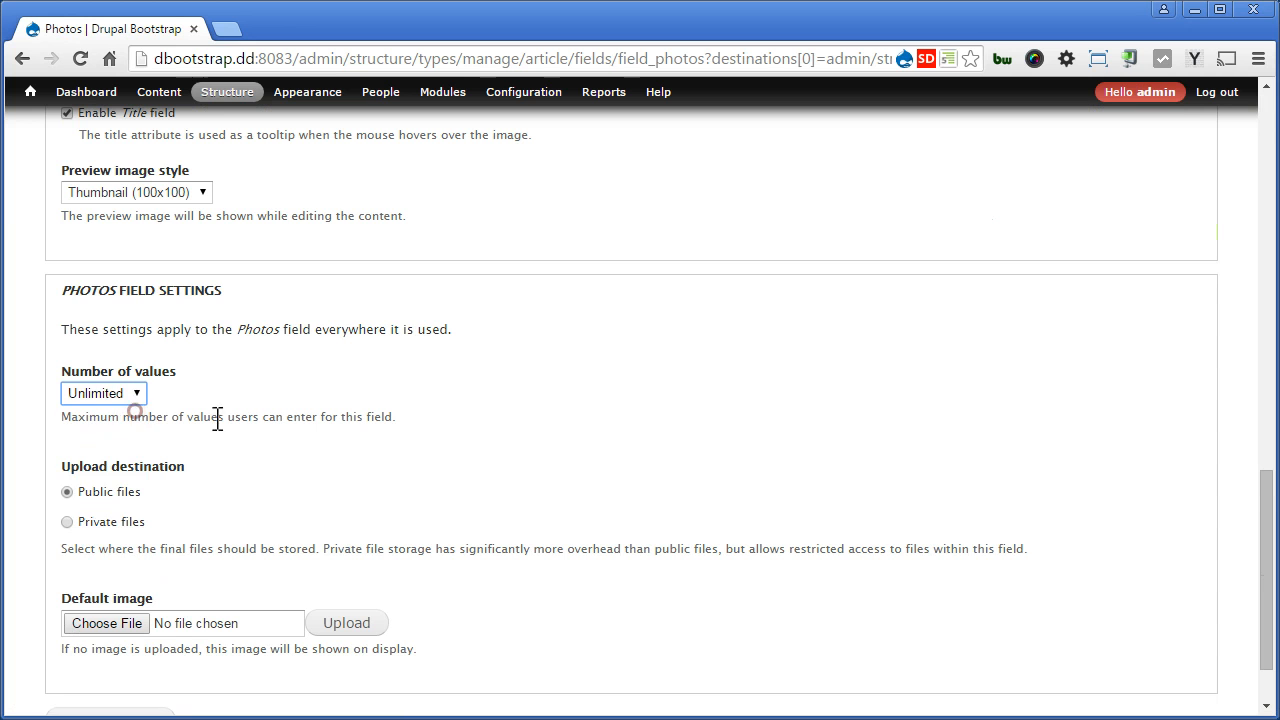
{"action": "scroll", "scroll_direction": "down", "scroll_amount": 3}
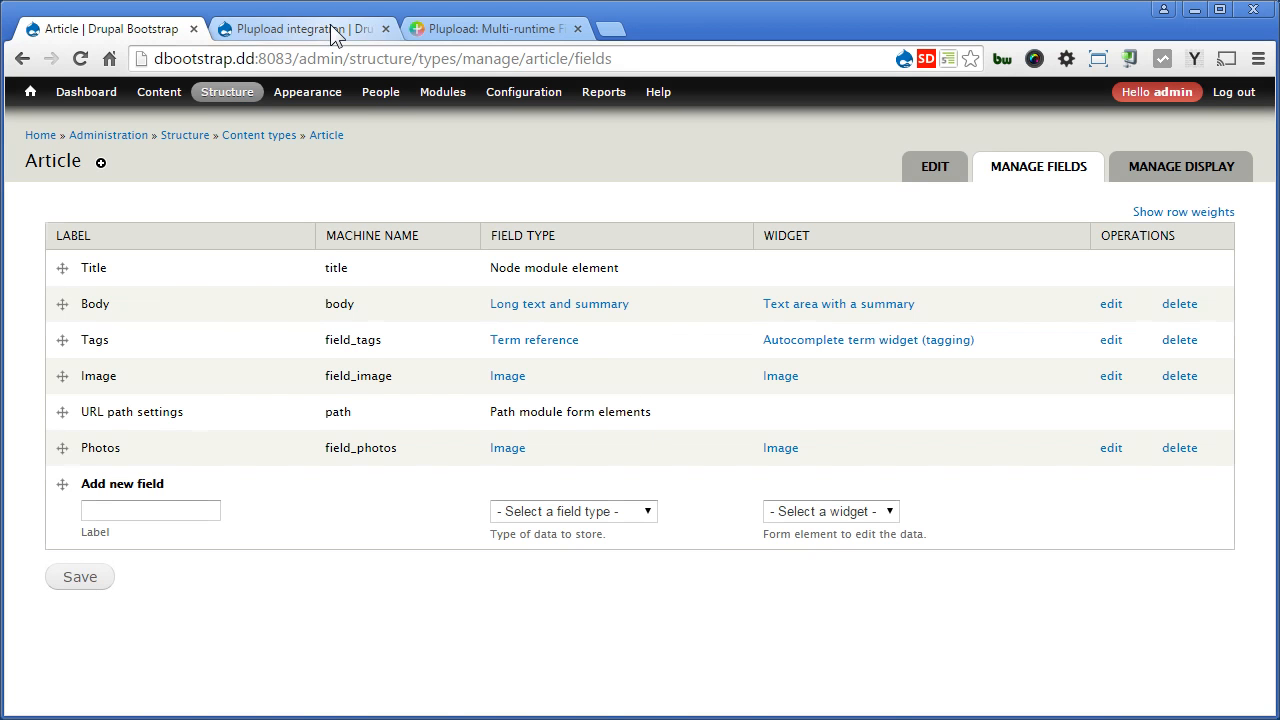
Switch to the Plupload integration project page tab on Drupal.org
{"action": "left_click", "coordinate": [290, 28]}
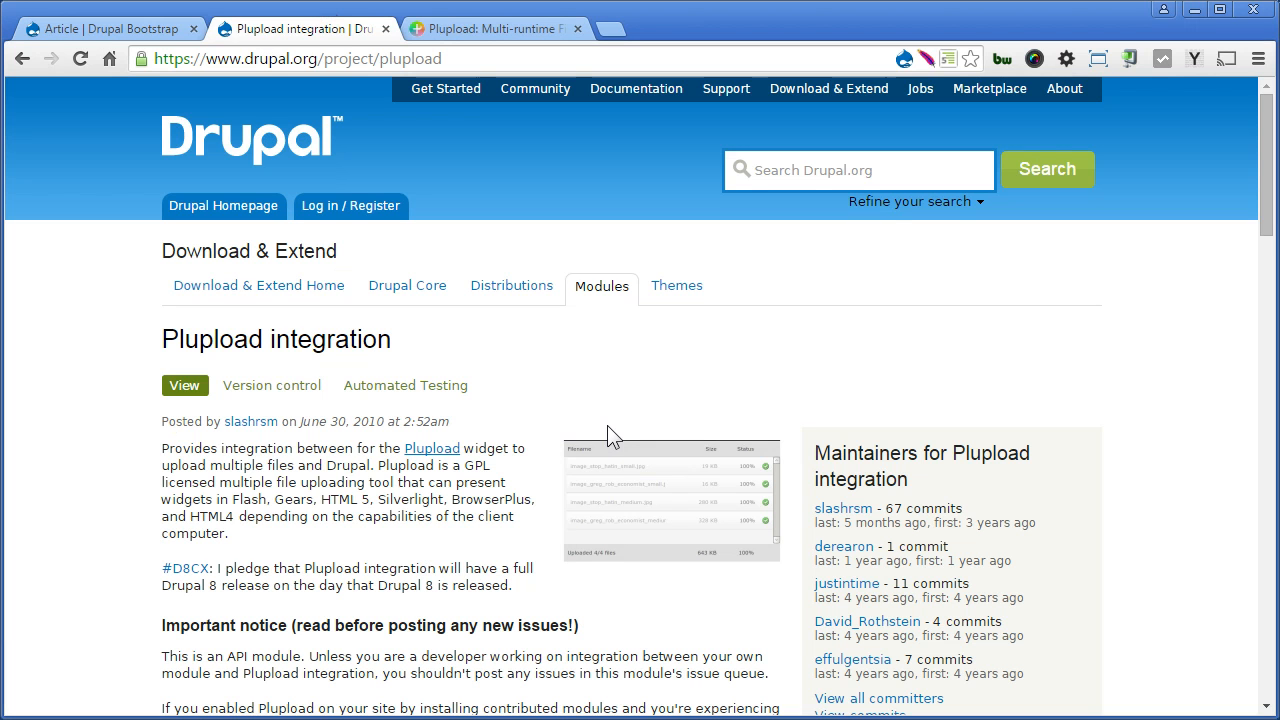
{"action": "mouse_move", "coordinate": [620, 453]}
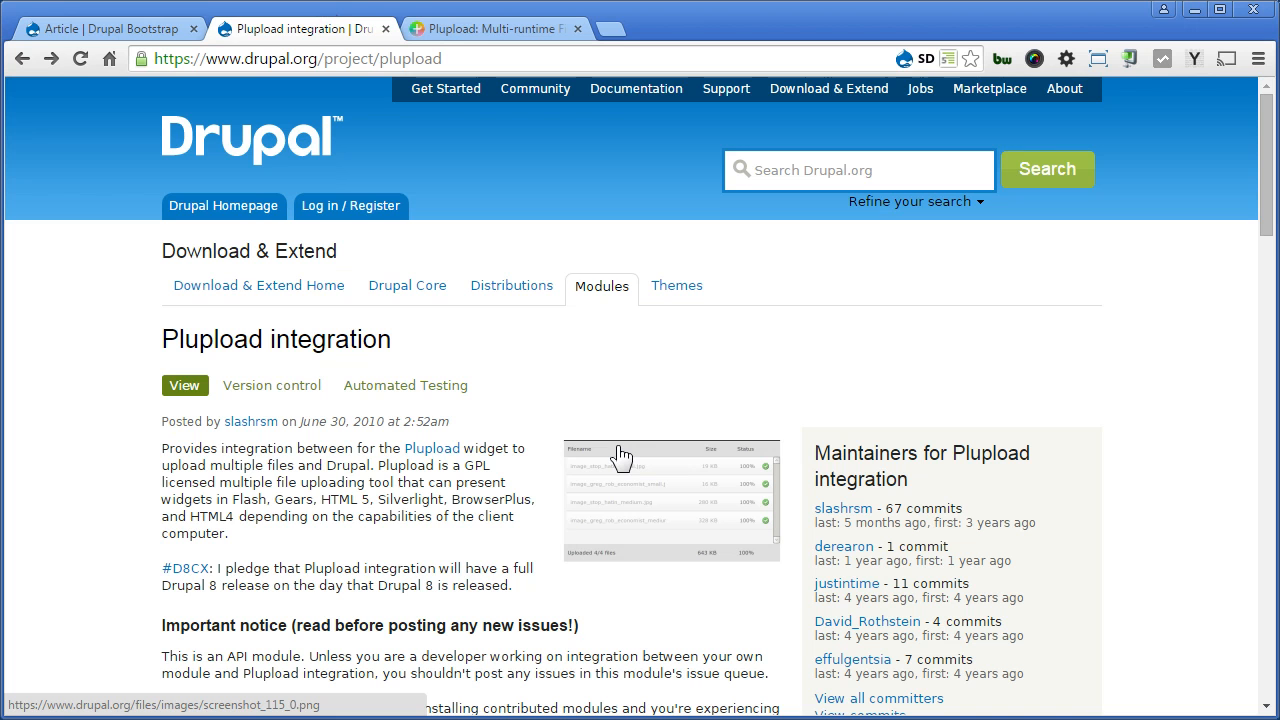
Edit the Photos field, enable the Advanced upload widget (Plupload) file source and save settings
{"action": "left_click", "coordinate": [100, 28]}
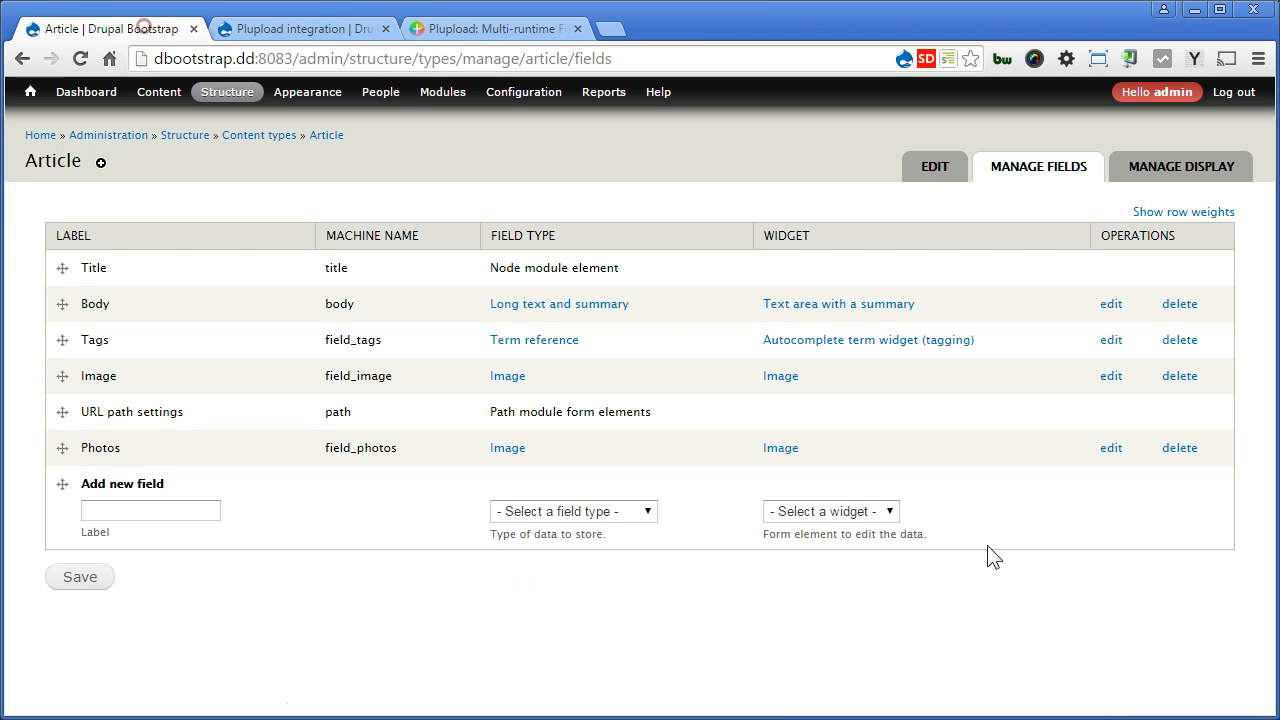
{"action": "mouse_move", "coordinate": [137, 463]}
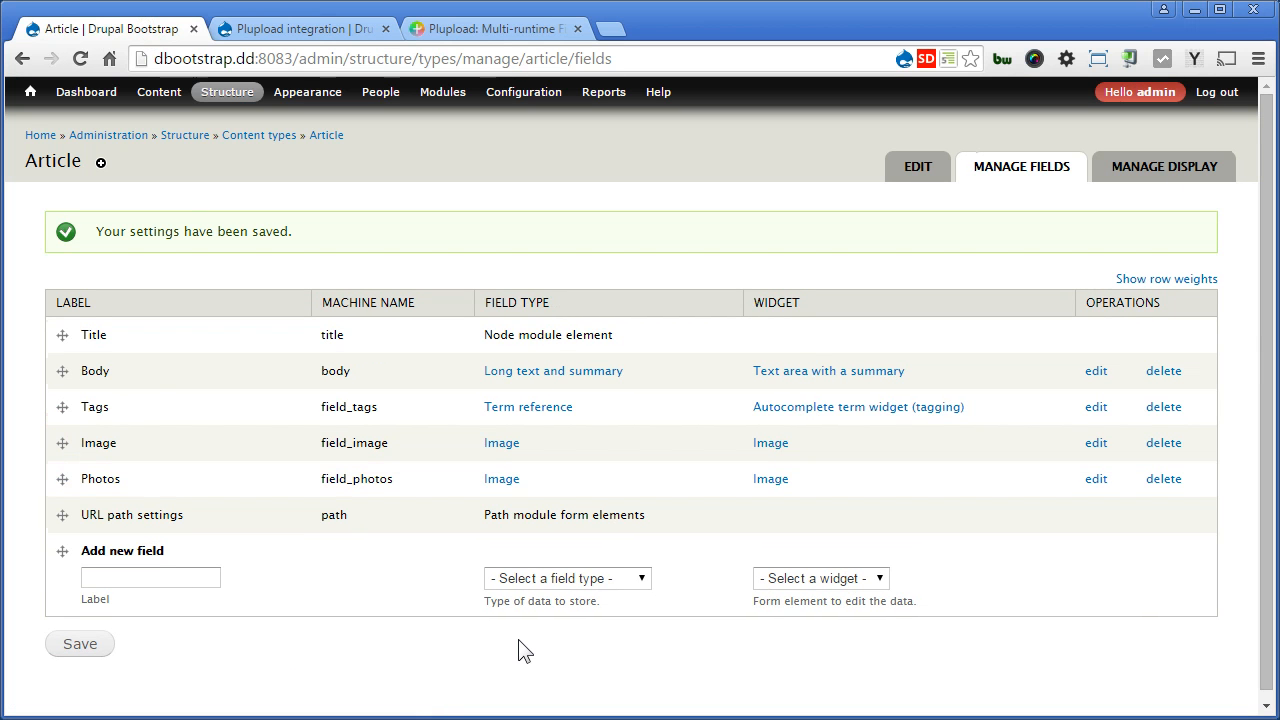
{"action": "mouse_move", "coordinate": [1098, 513]}
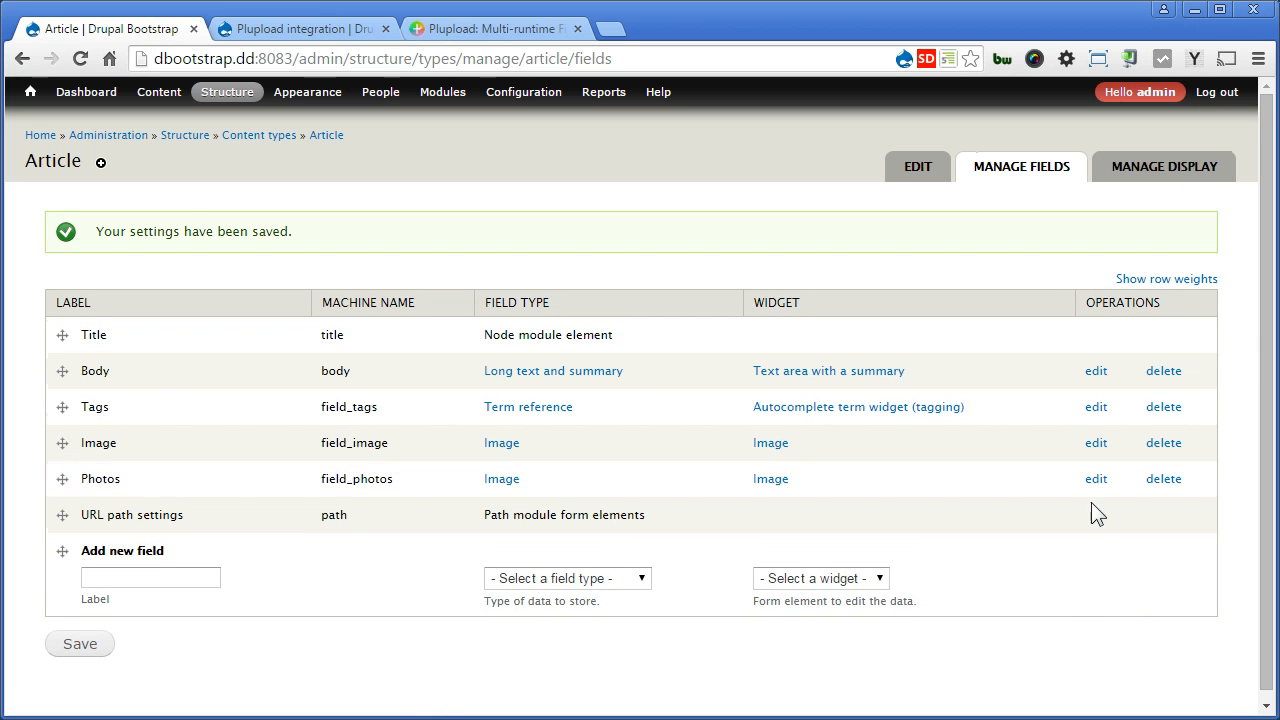
{"action": "left_click", "coordinate": [1095, 478]}
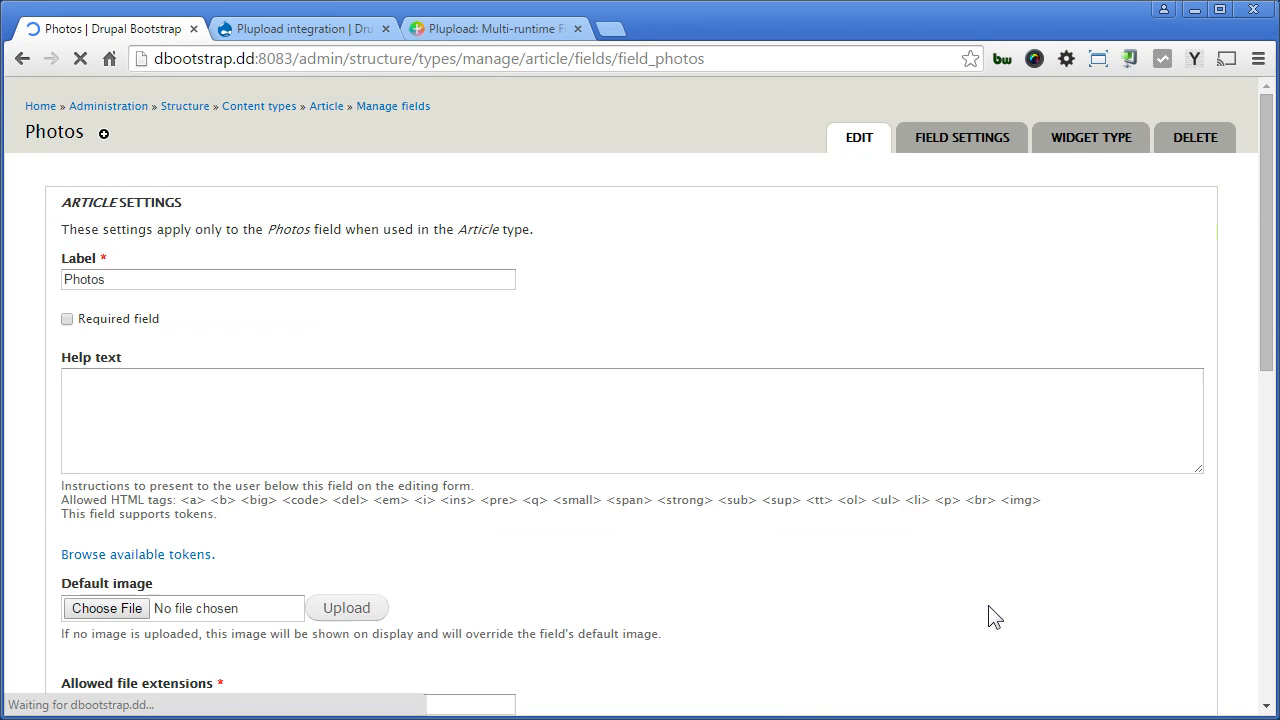
{"action": "scroll", "scroll_direction": "down", "scroll_amount": 3}
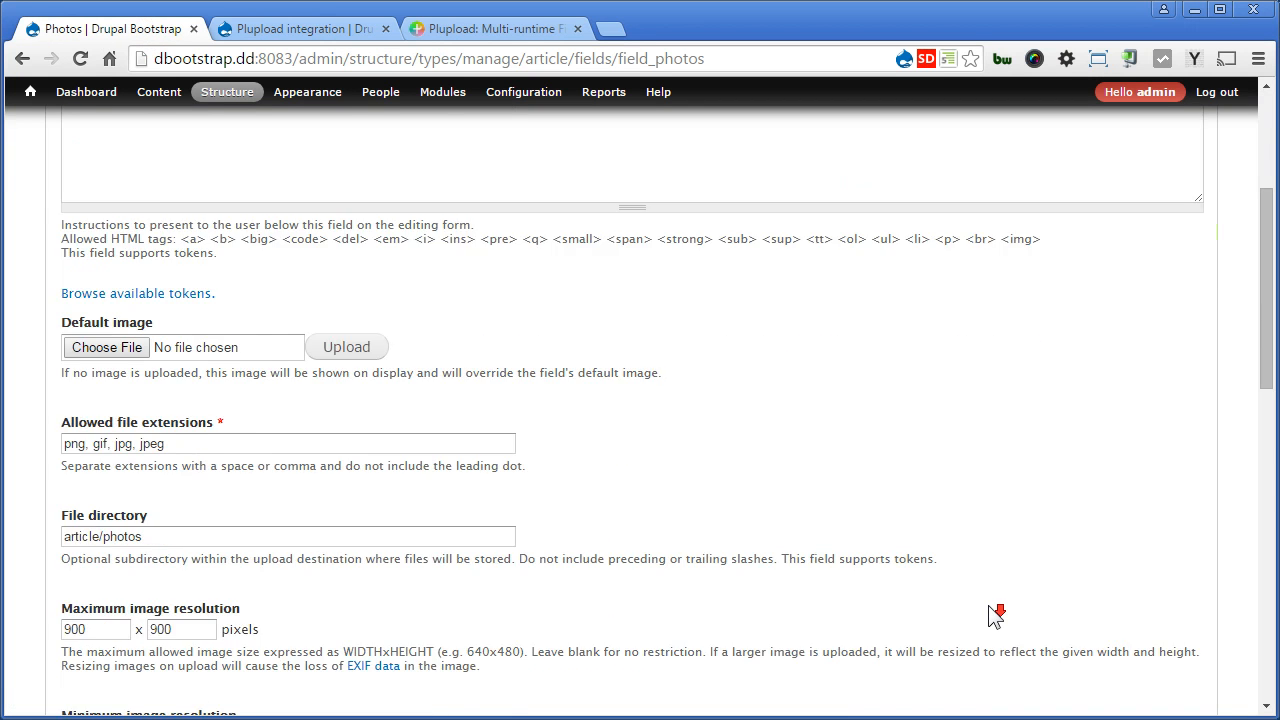
{"action": "scroll", "scroll_direction": "down", "scroll_amount": 3}
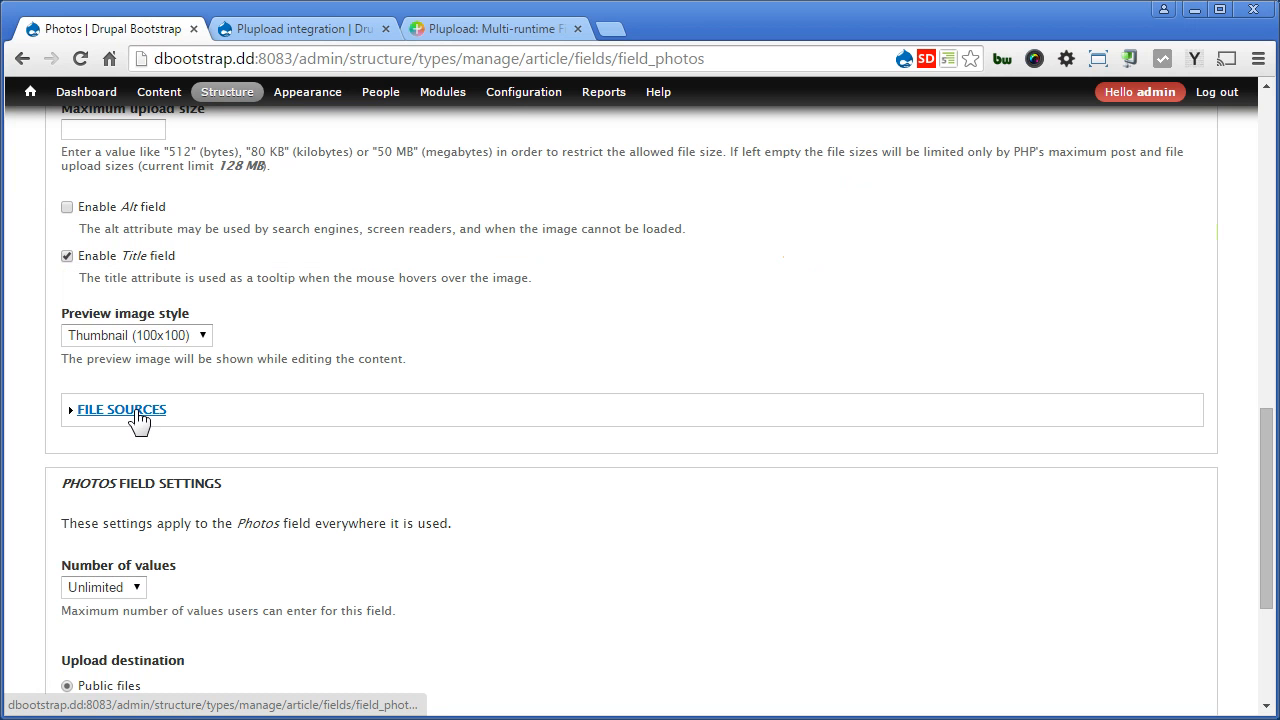
{"action": "left_click", "coordinate": [121, 409]}
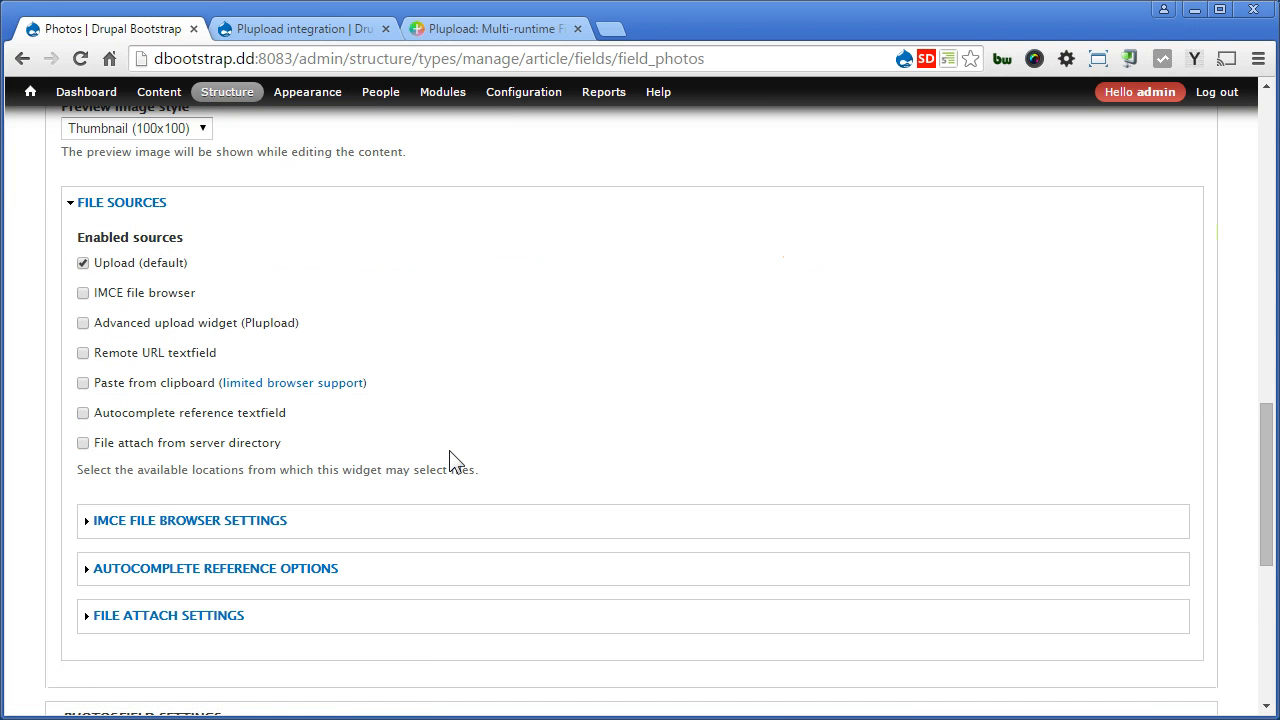
{"action": "left_click", "coordinate": [83, 322]}
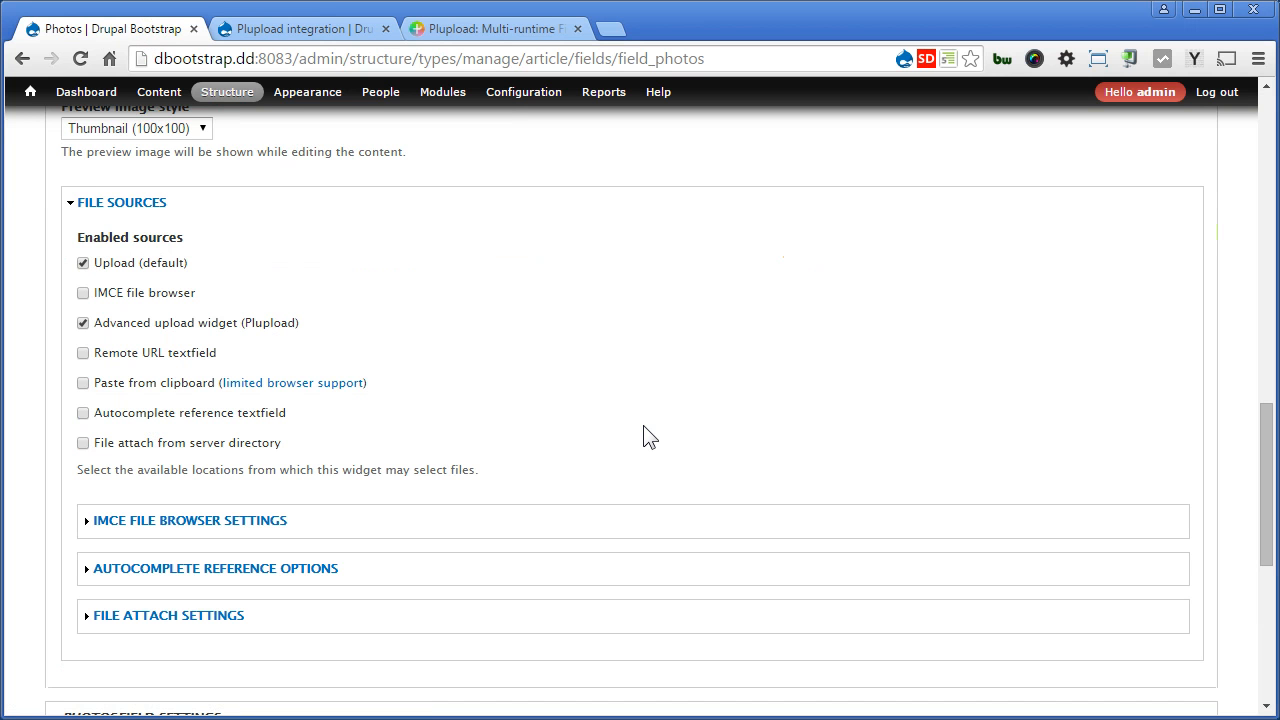
{"action": "scroll", "scroll_direction": "down", "scroll_amount": 3}
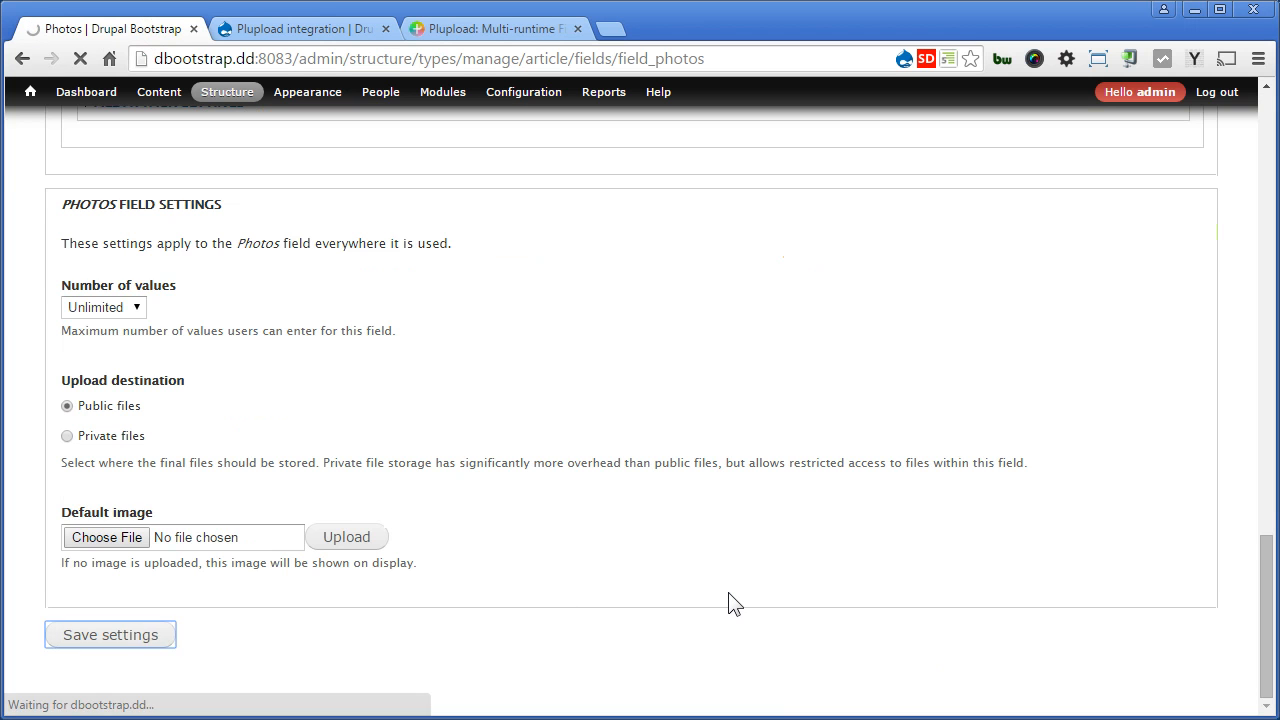
{"action": "left_click", "coordinate": [110, 634]}
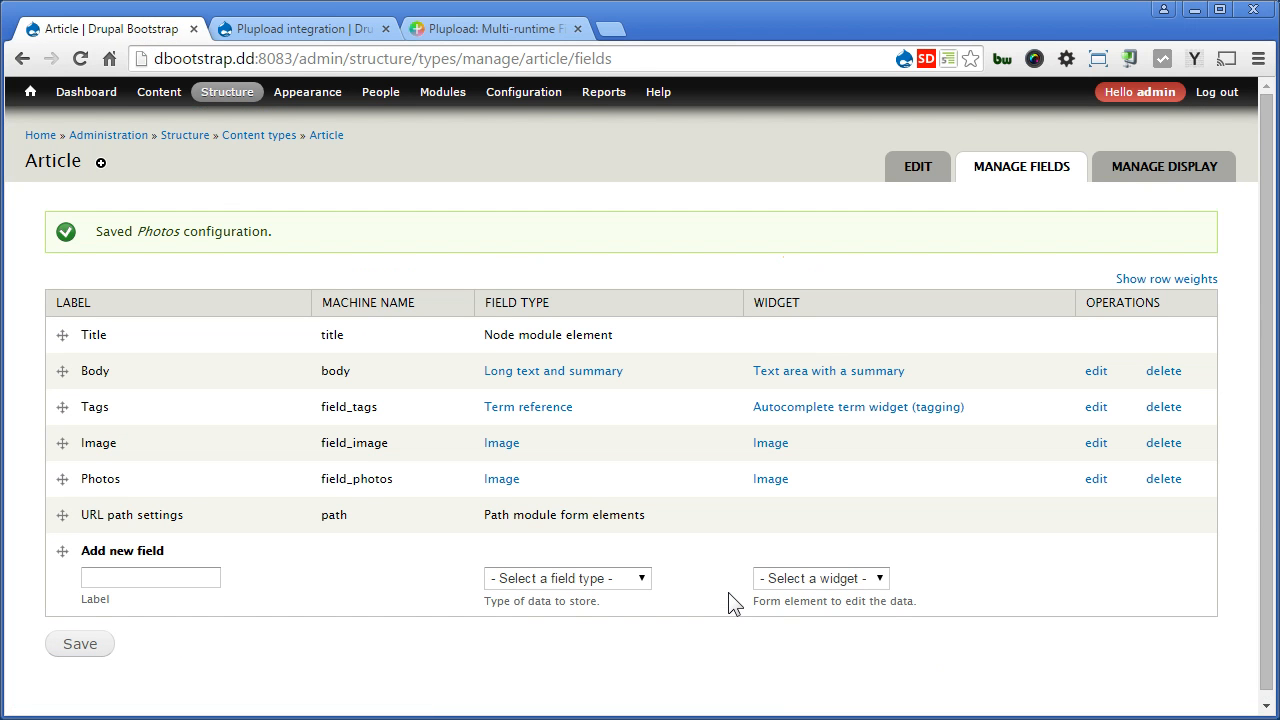
{"action": "mouse_move", "coordinate": [660, 590]}
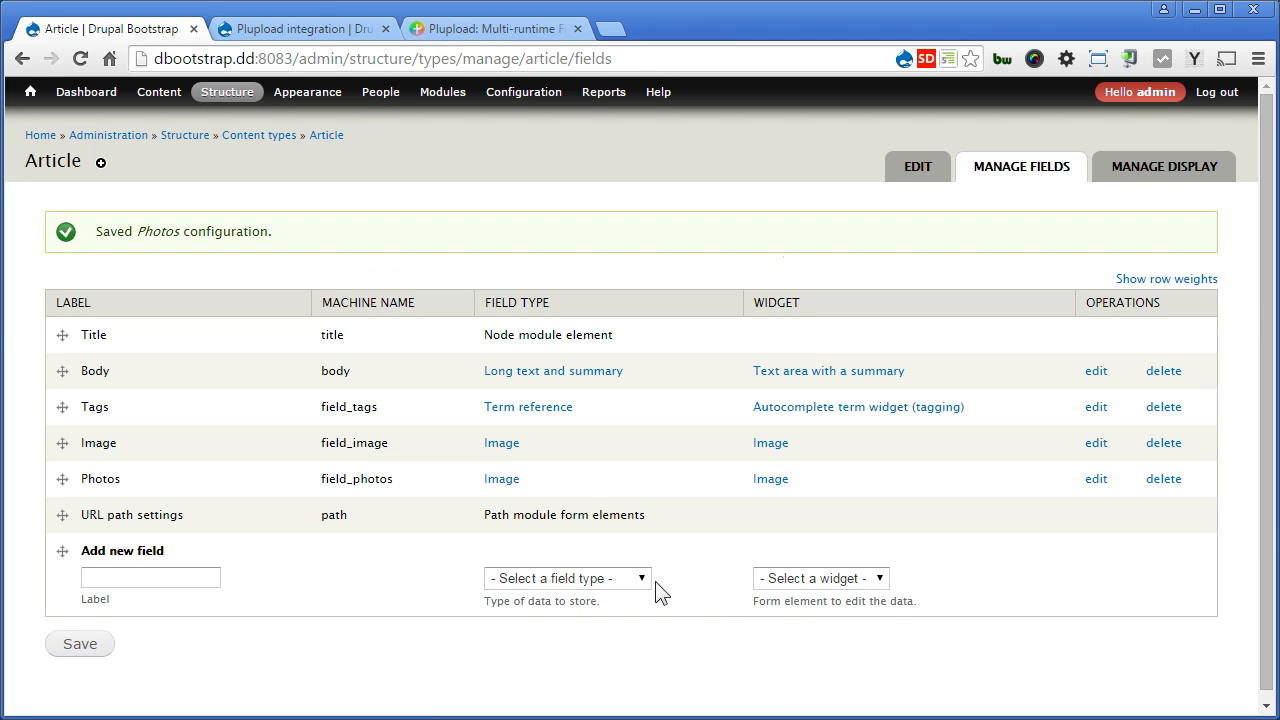
Create a Long text field labelled Youtube and accept its storage settings
{"action": "left_click", "coordinate": [150, 577]}
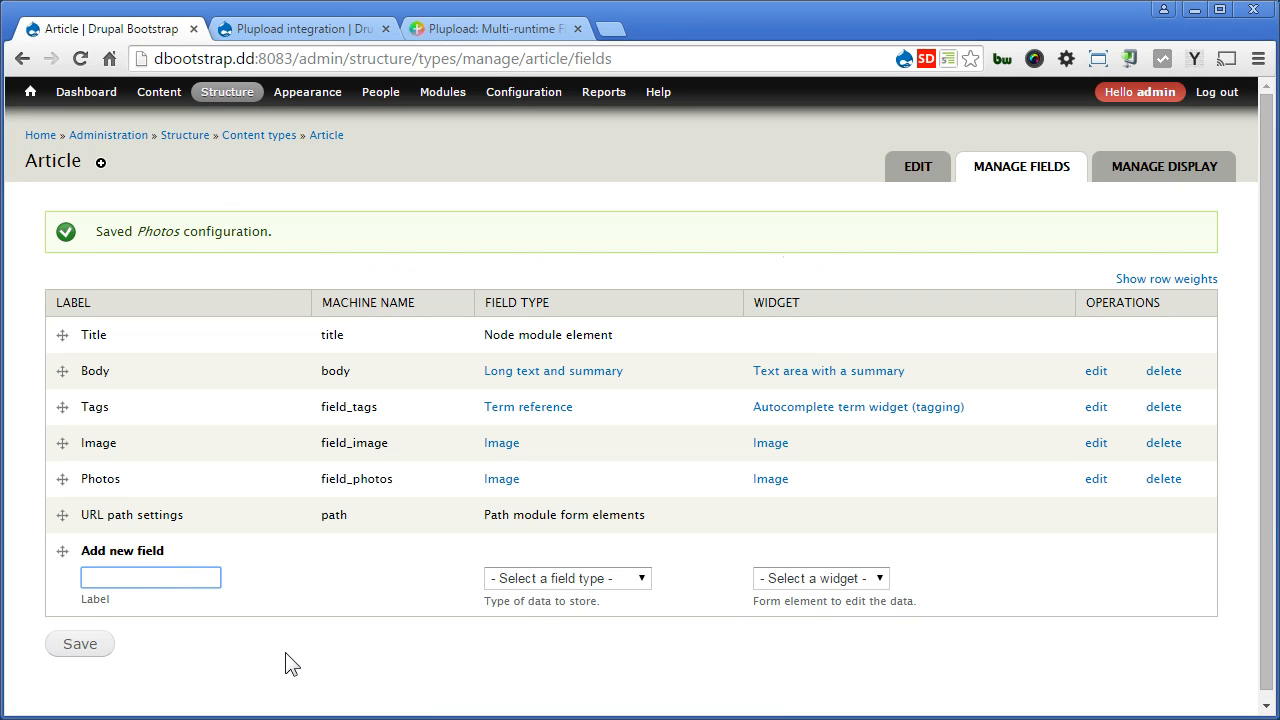
{"action": "type", "text": "Youtub"}
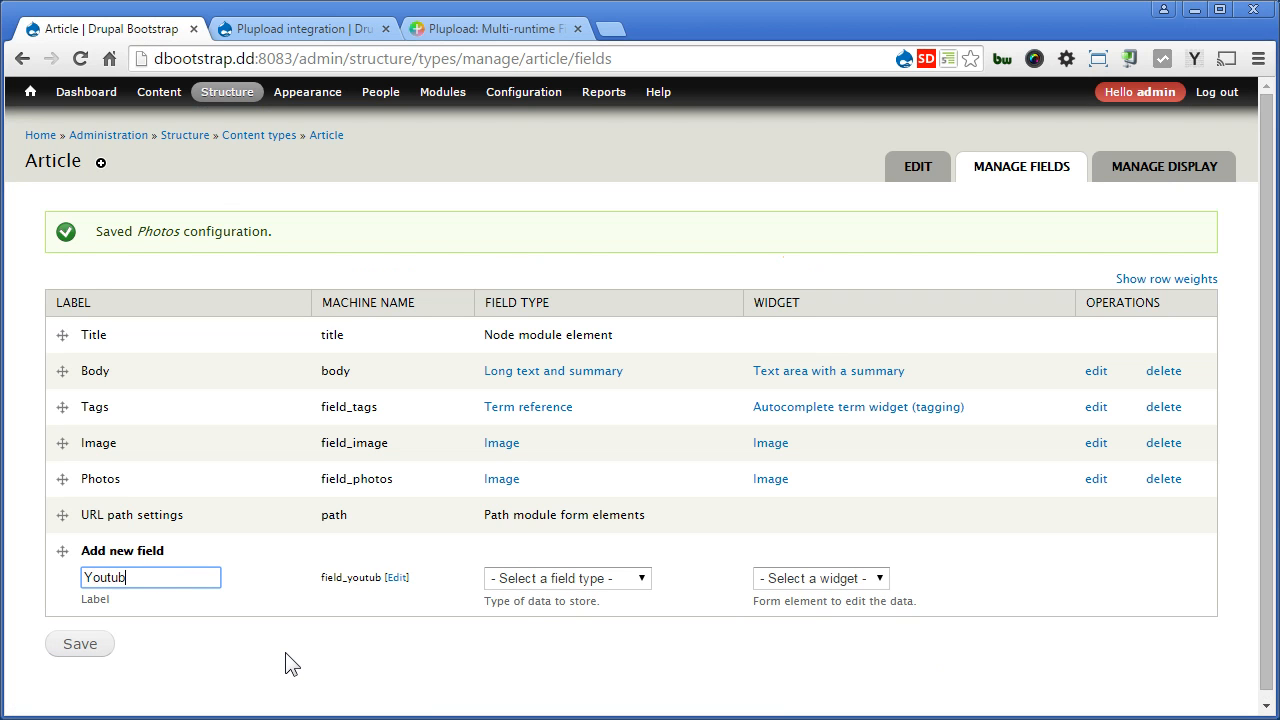
{"action": "left_click", "coordinate": [638, 578]}
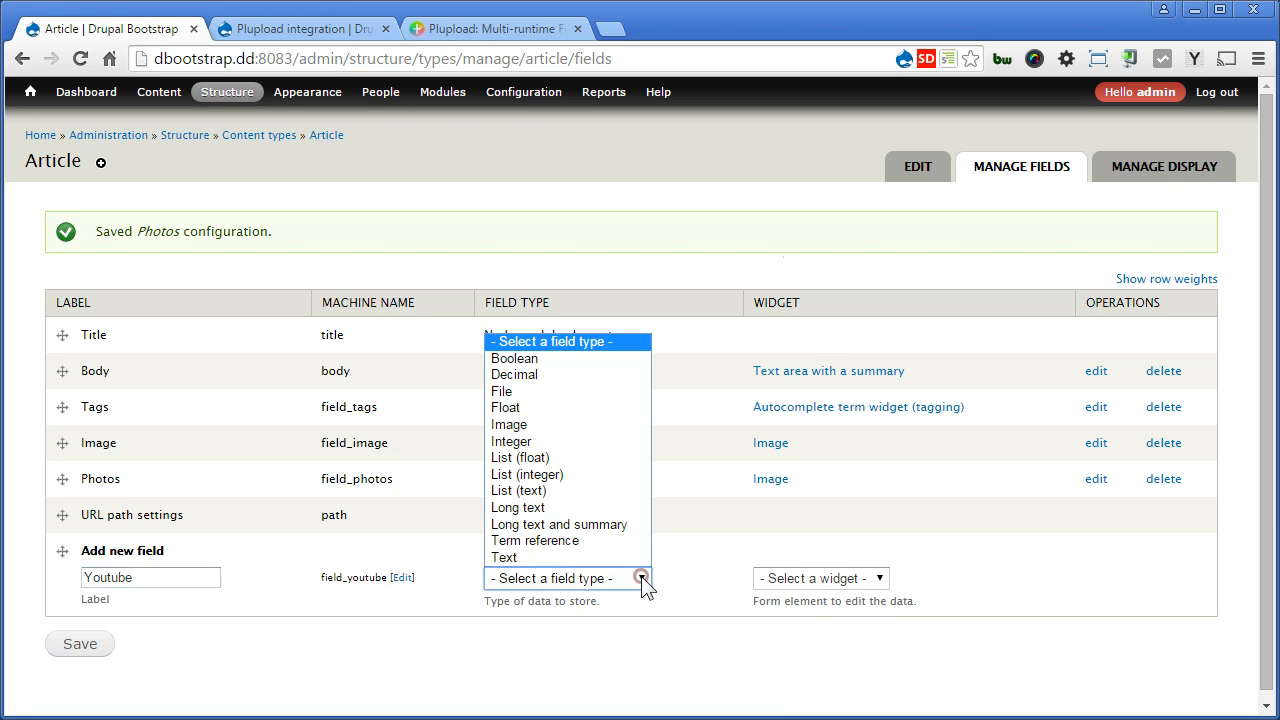
{"action": "left_click", "coordinate": [518, 507]}
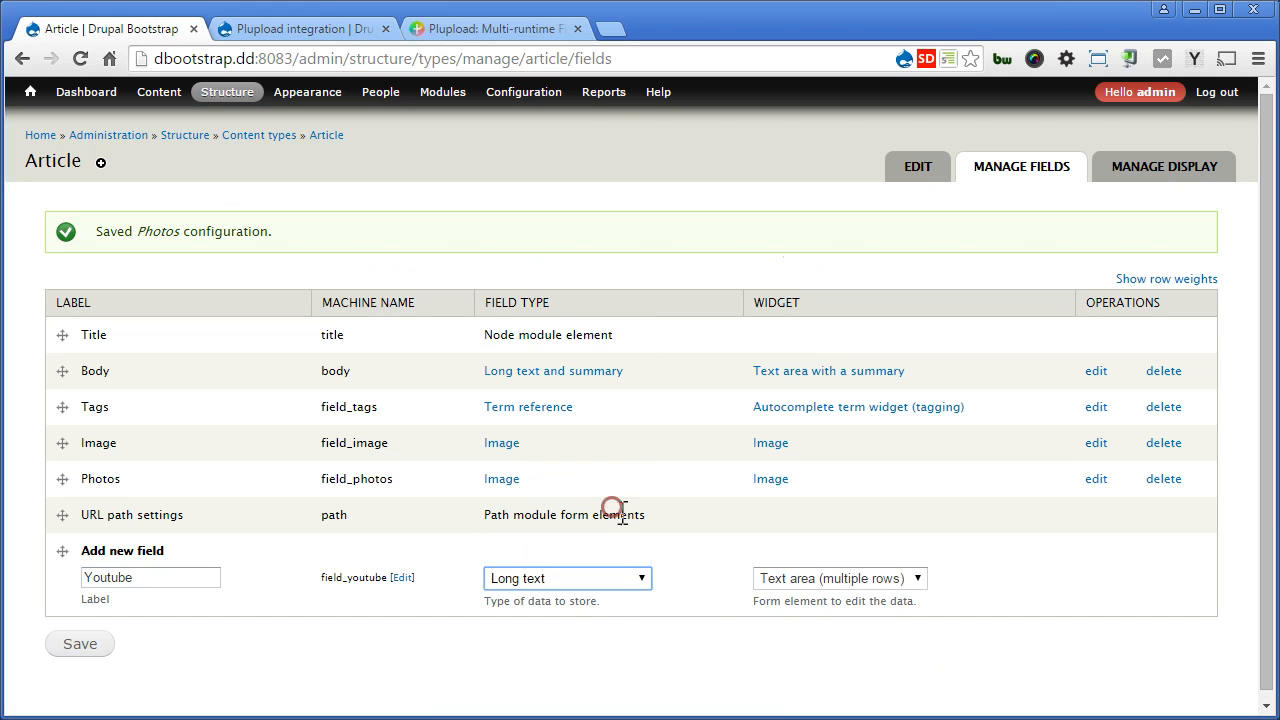
{"action": "left_click", "coordinate": [79, 643]}
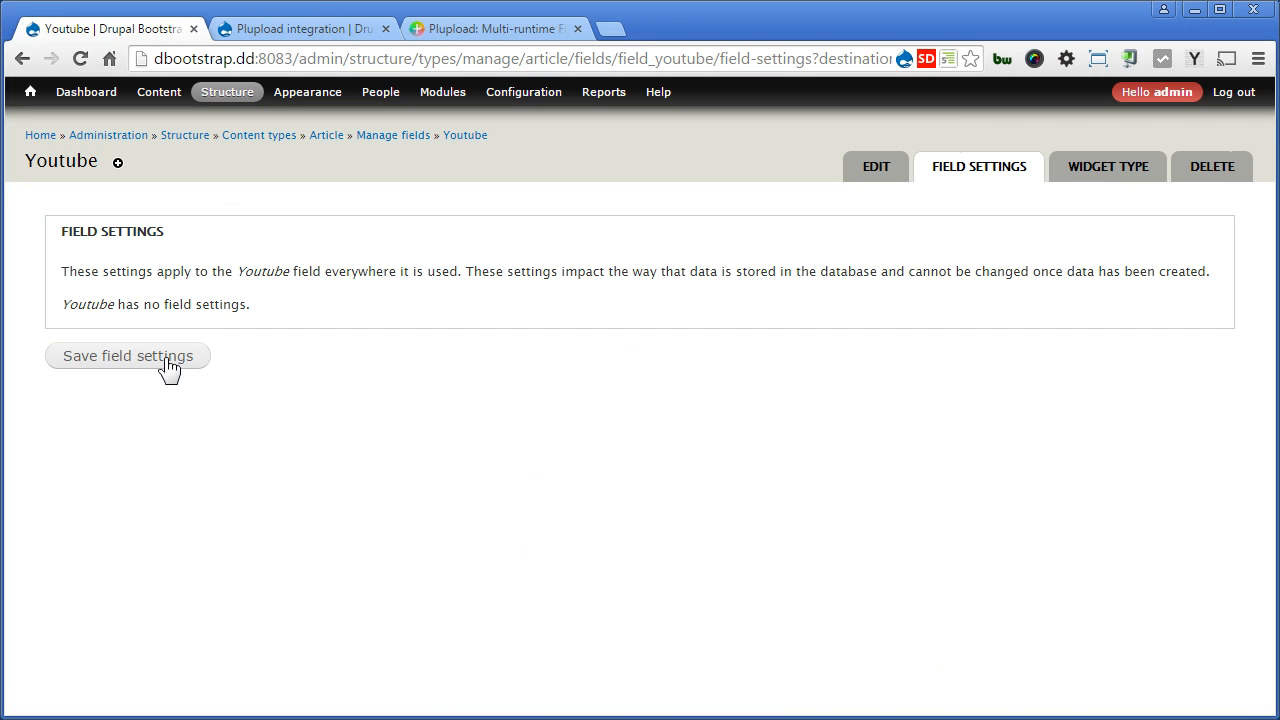
{"action": "left_click", "coordinate": [128, 356]}
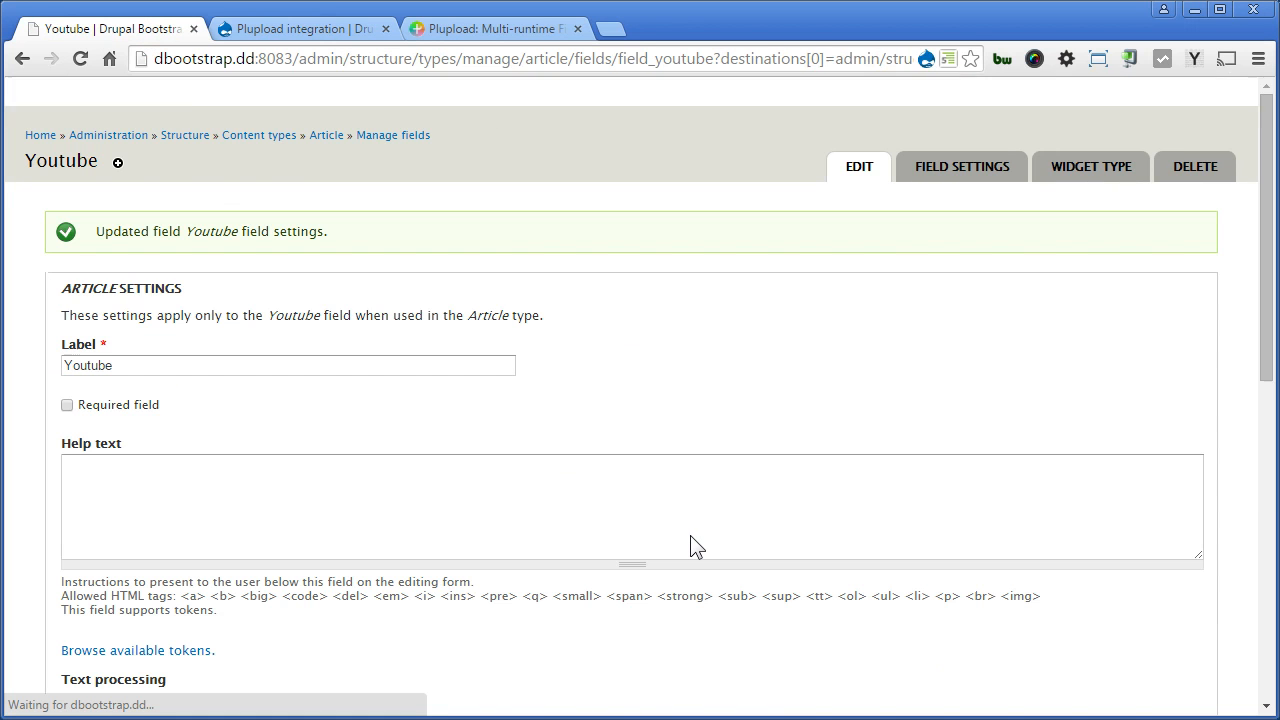
Set Youtube text processing to Filtered text and save the field settings
{"action": "scroll", "scroll_direction": "down", "scroll_amount": 3}
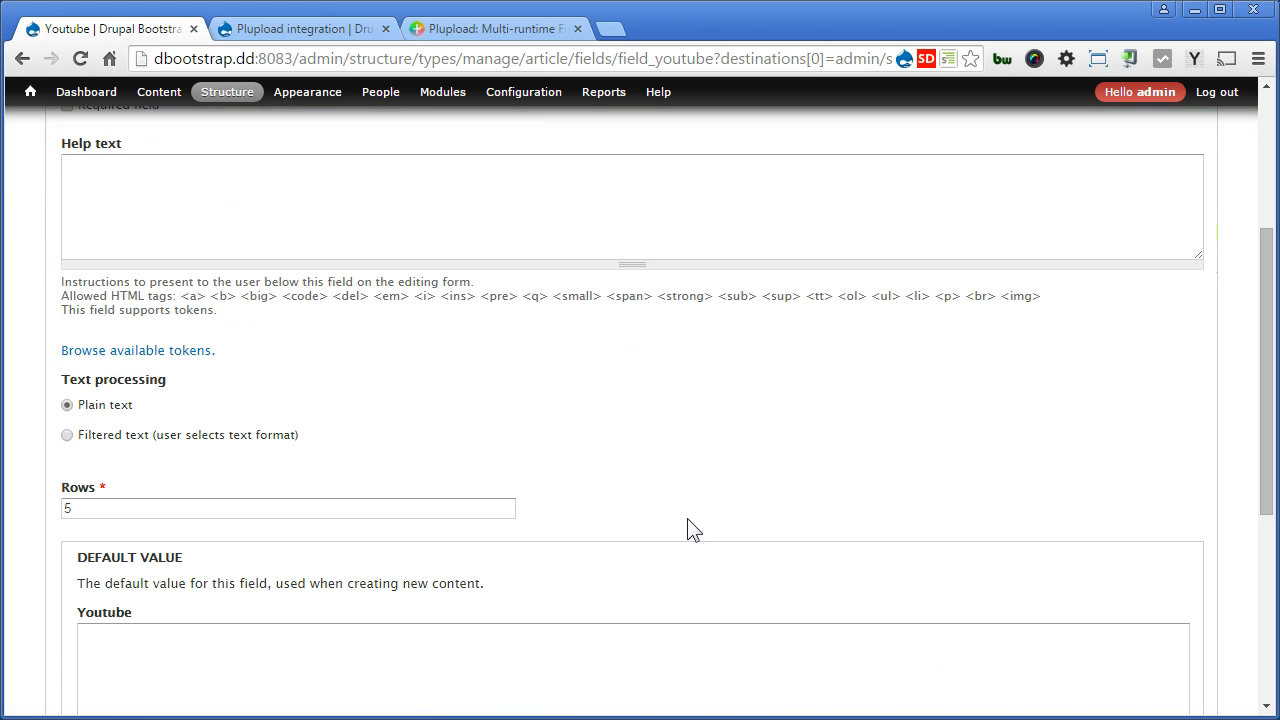
{"action": "left_click", "coordinate": [67, 434]}
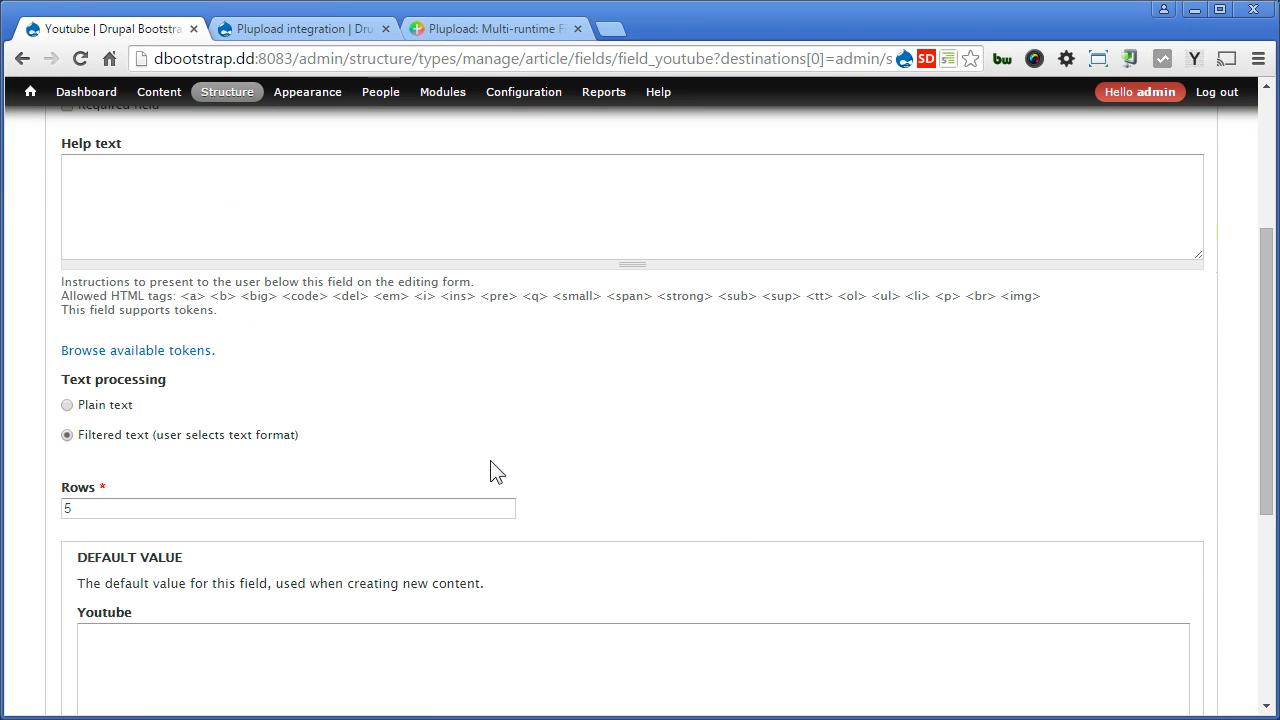
{"action": "scroll", "scroll_direction": "down", "scroll_amount": 3}
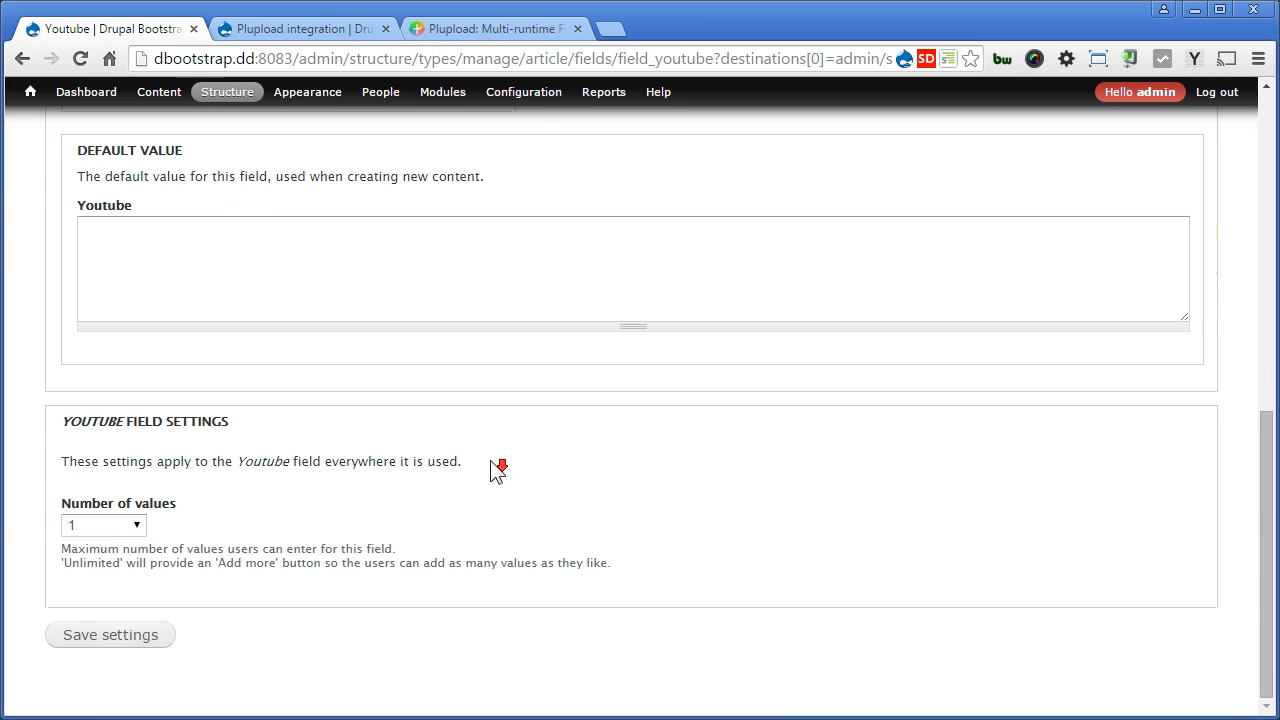
{"action": "left_click", "coordinate": [110, 634]}
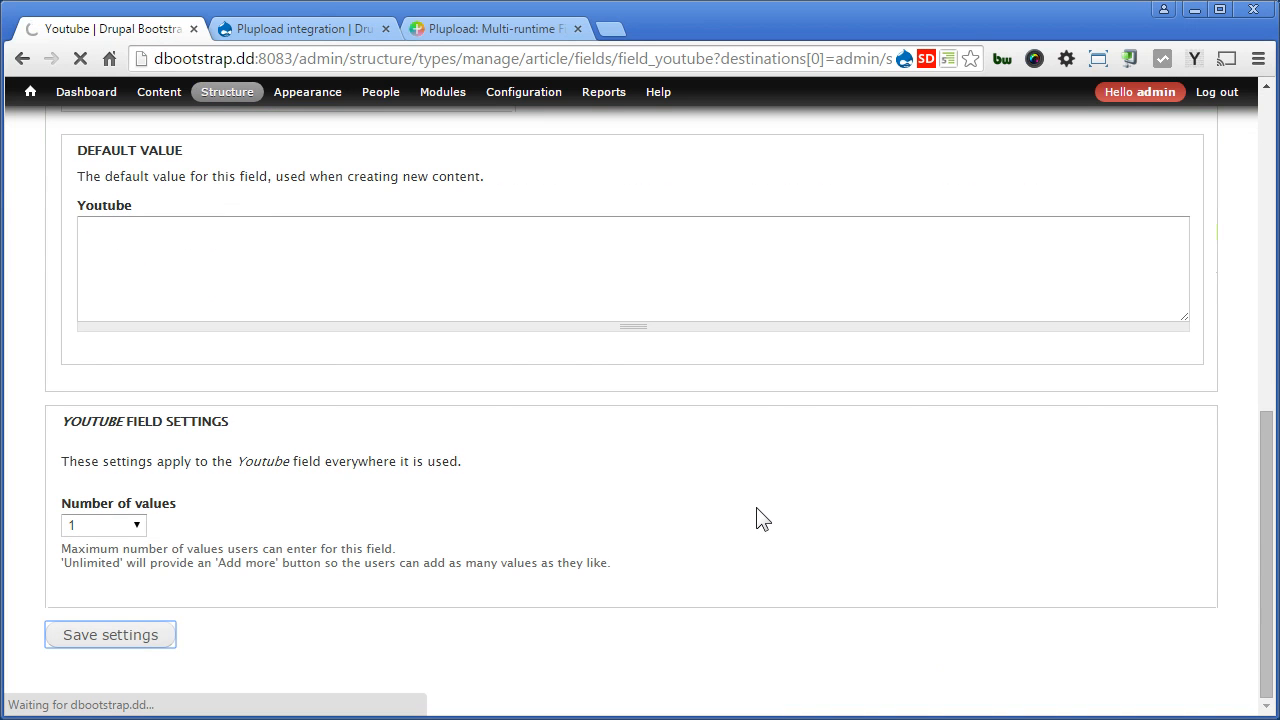
{"action": "left_click", "coordinate": [110, 634]}
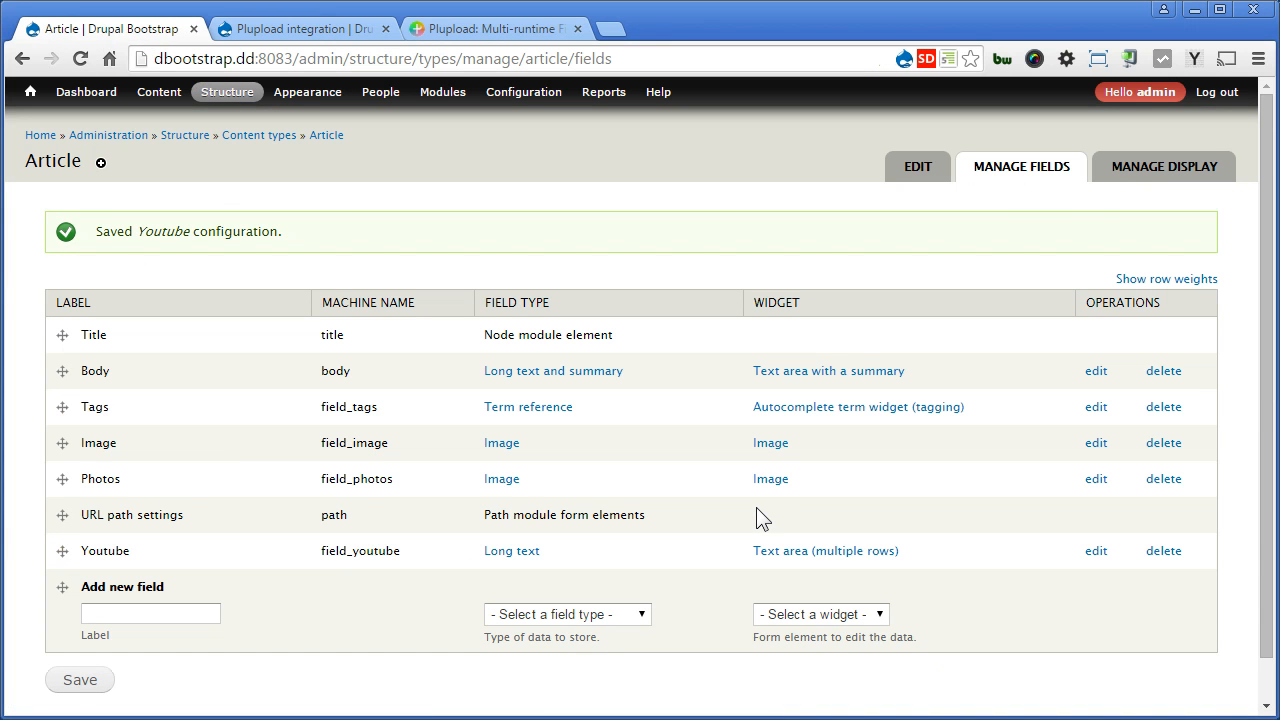